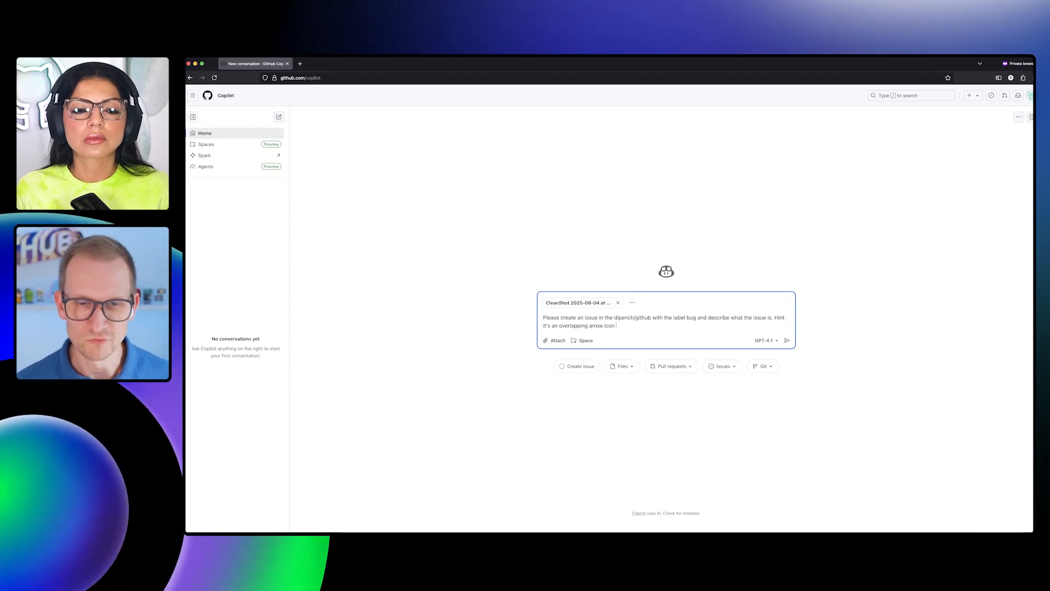
Remove the attached CleanShot screenshot and the drafted issue text from the composer
left_click(786, 340)
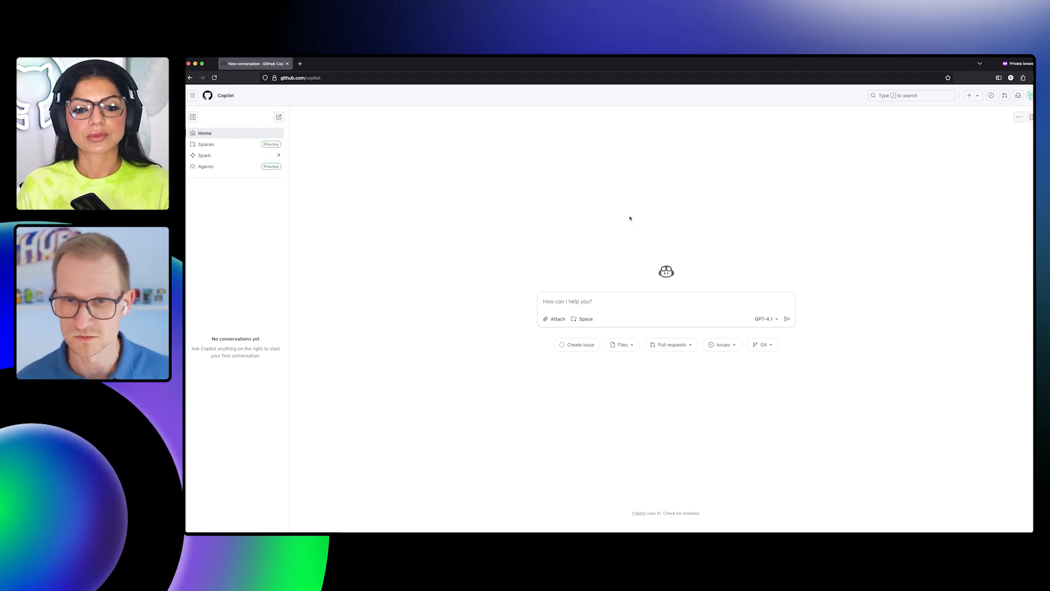
mouse_move(574, 249)
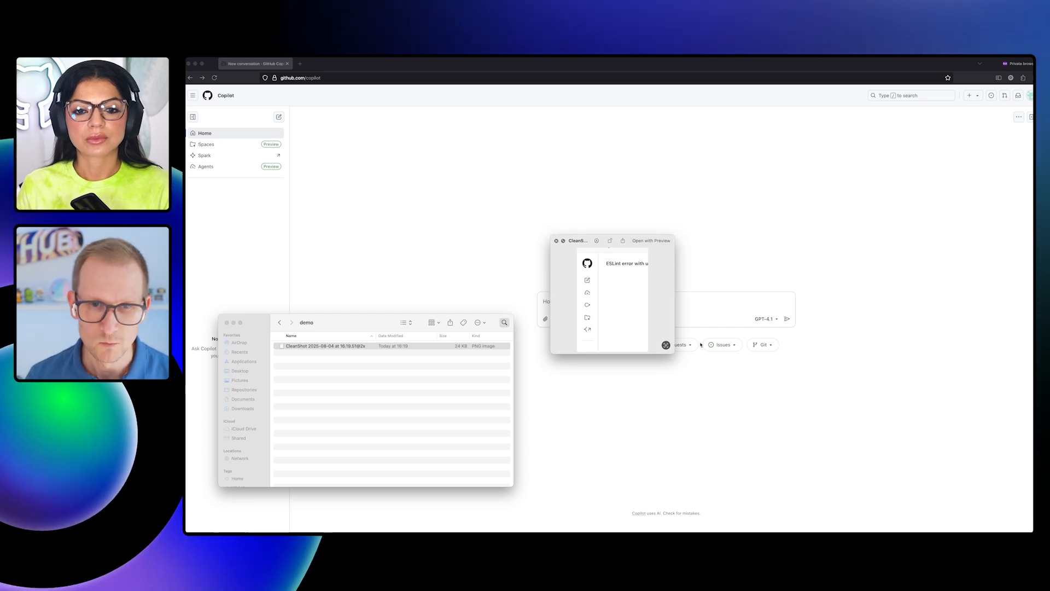
mouse_move(588, 335)
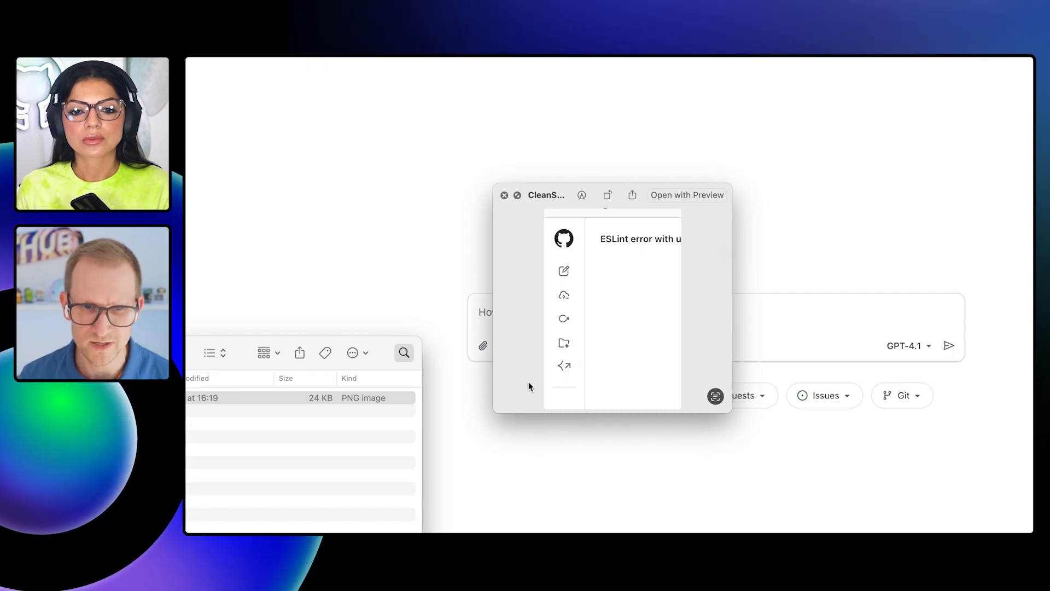
mouse_move(399, 211)
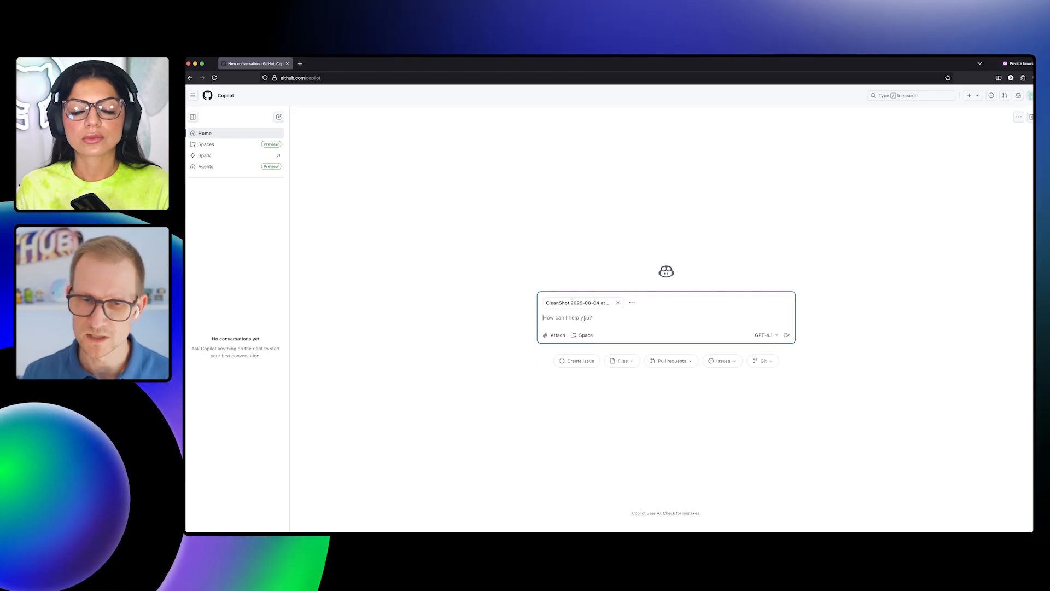
Ask Copilot to create a bug-labelled issue in diperich/github describing the overlapping arrow icon
type("Please")
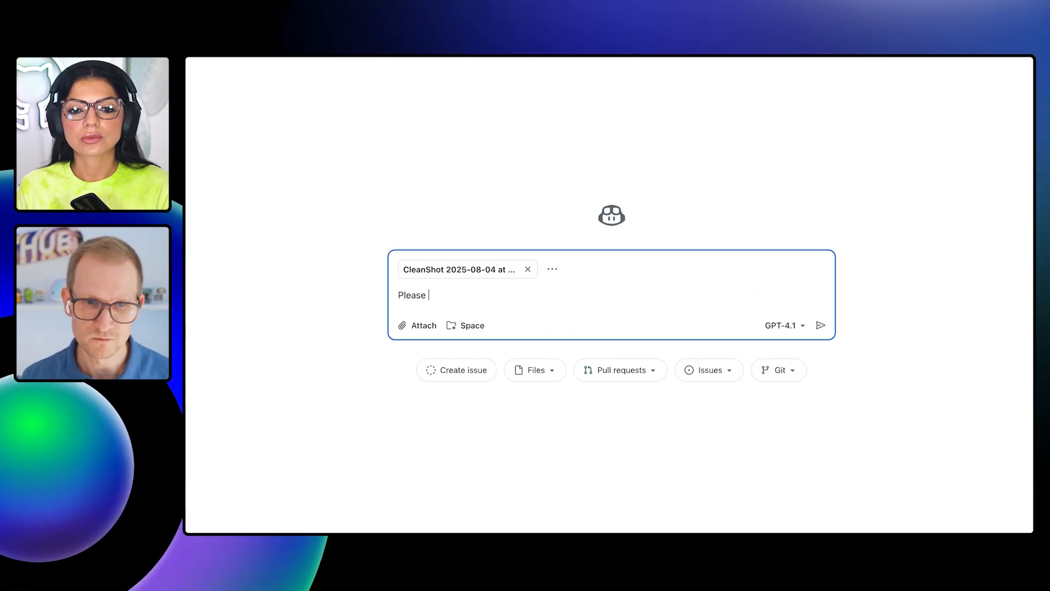
type("create an issu")
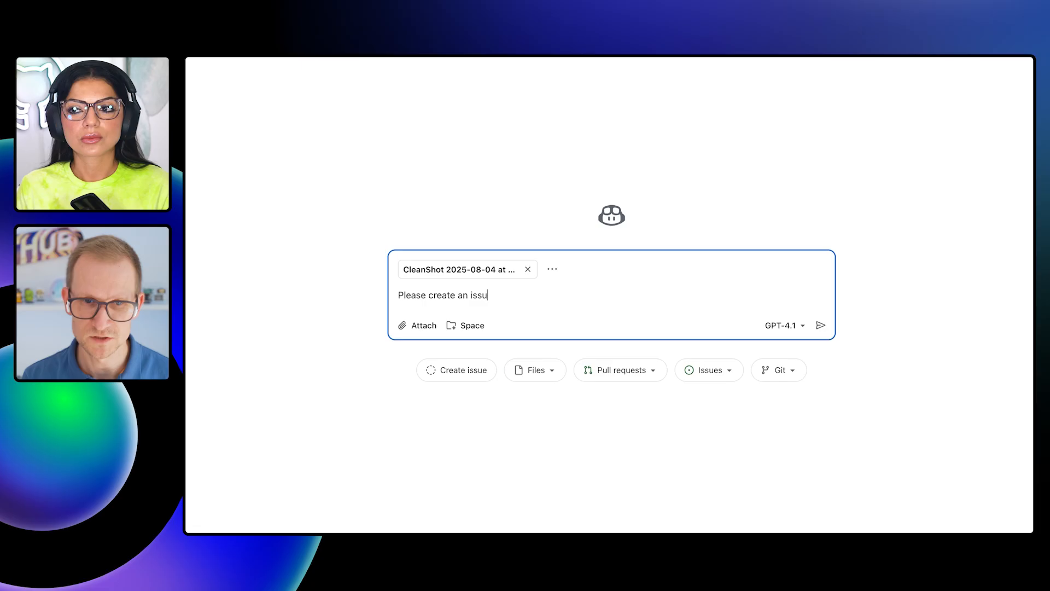
type("e in the dip")
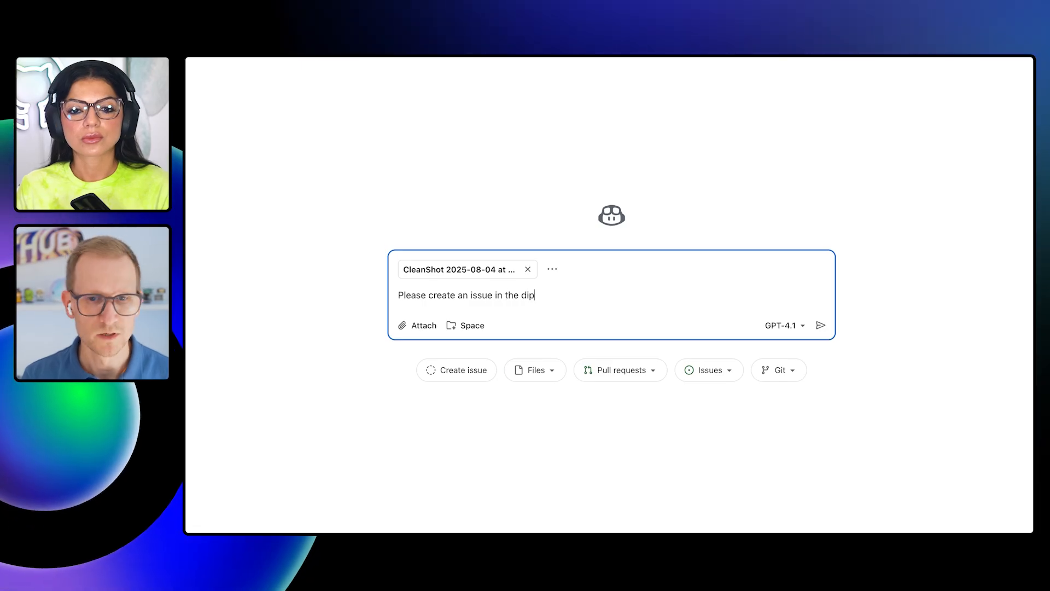
type("erich/g")
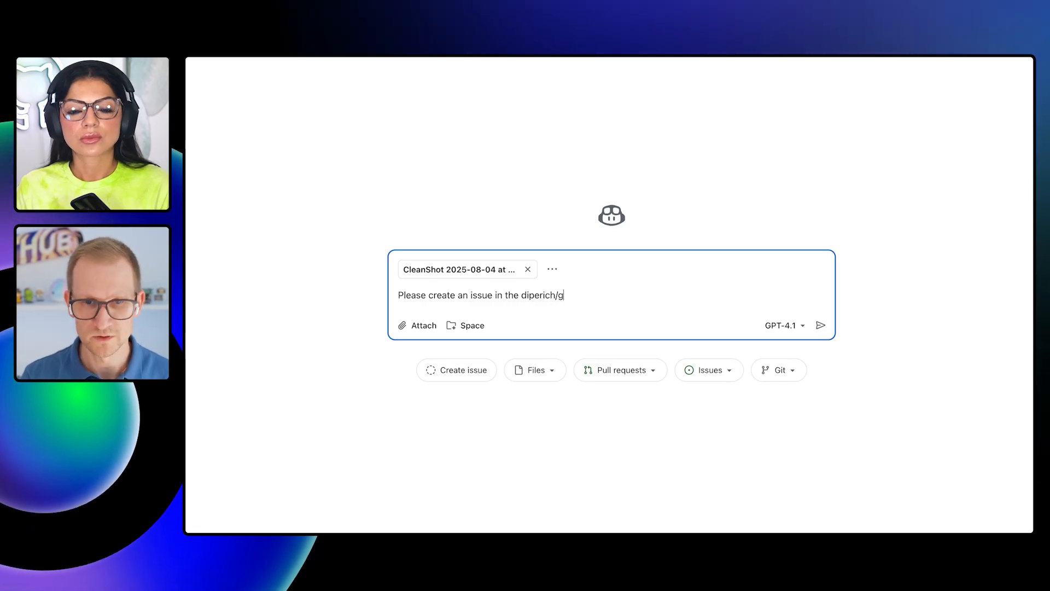
type("ithub with the label bug and descr")
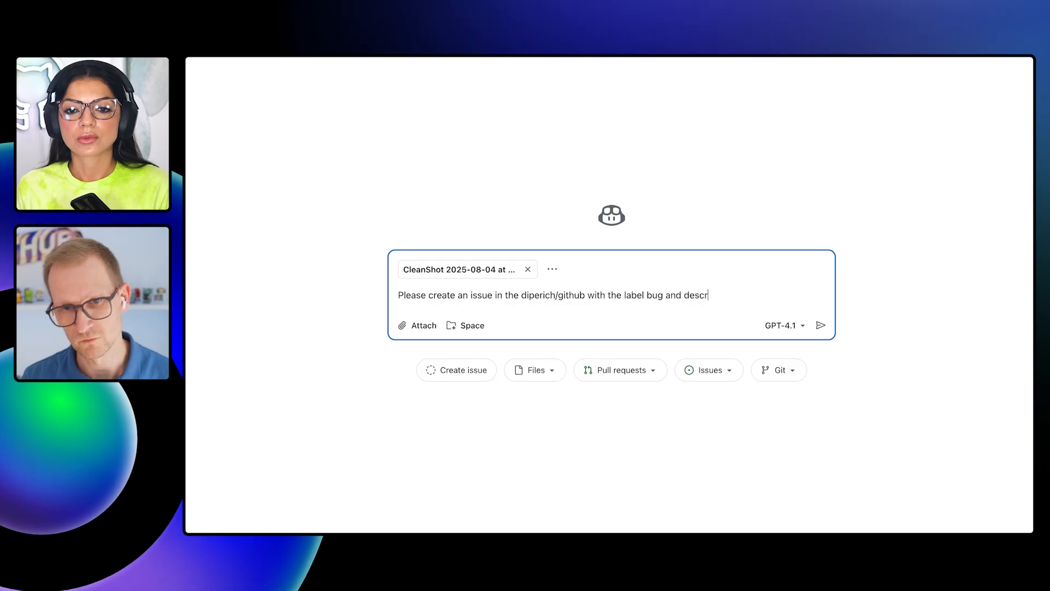
type("ibe what the iss")
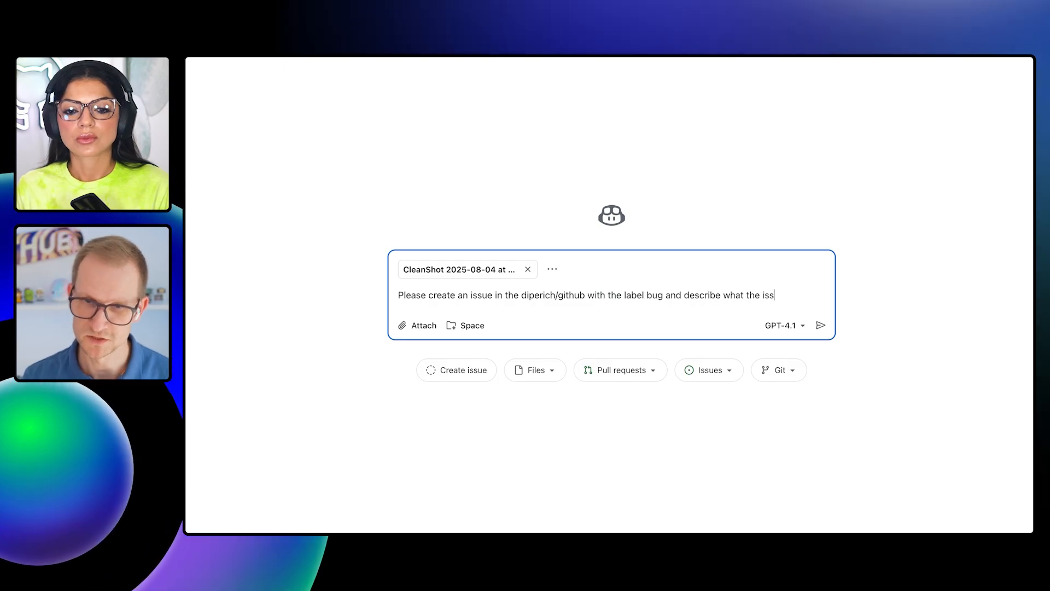
type("ue is. Hint it's an overlapping arrow icon.")
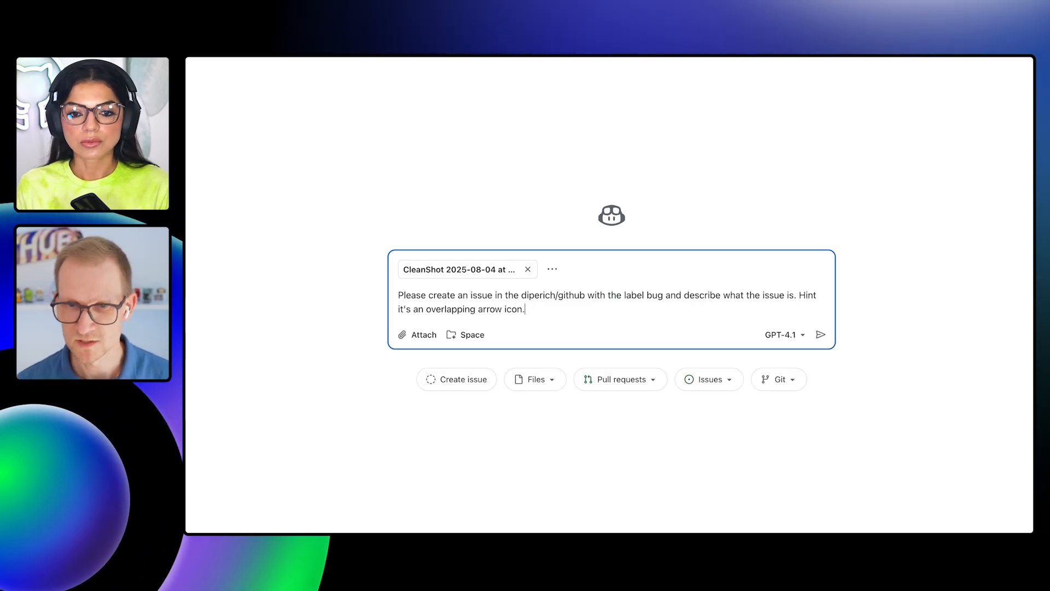
left_click(820, 335)
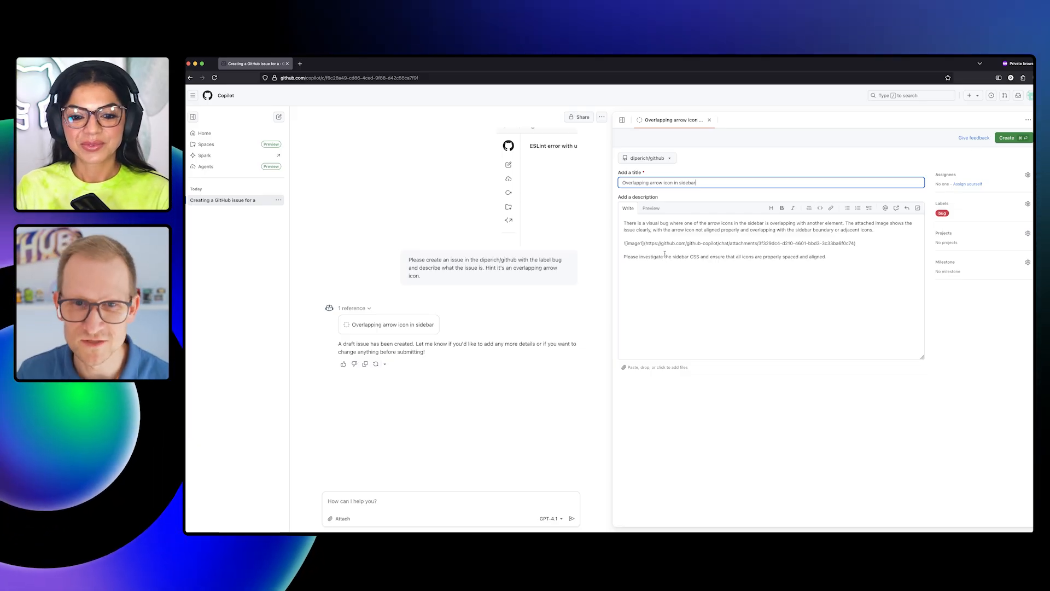
left_click(650, 208)
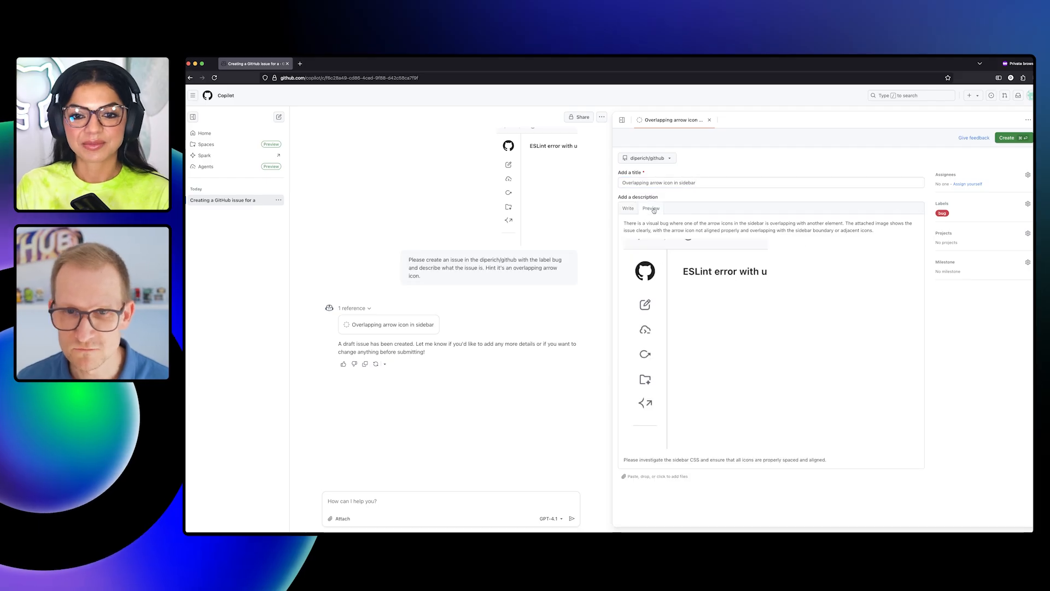
mouse_move(851, 433)
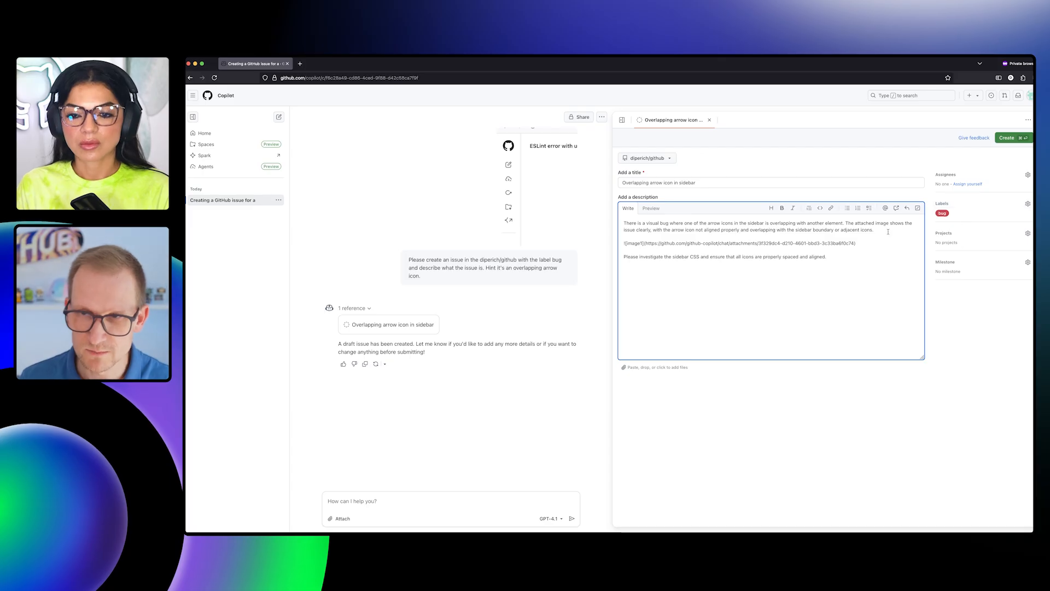
mouse_move(720, 164)
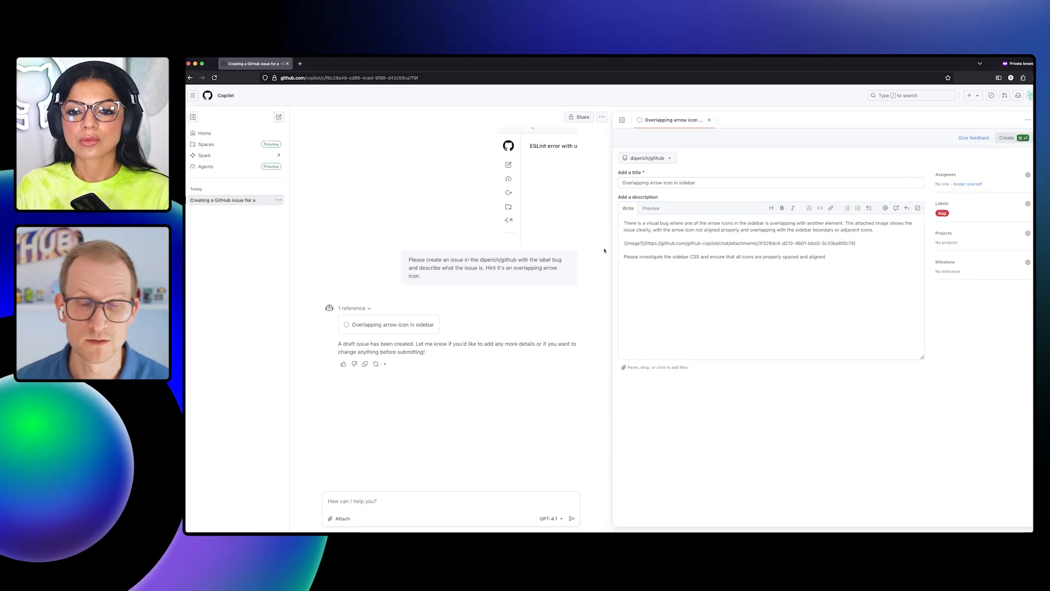
Create the drafted issue so it is filed as open issue #1 in diperich/github
left_click(1008, 138)
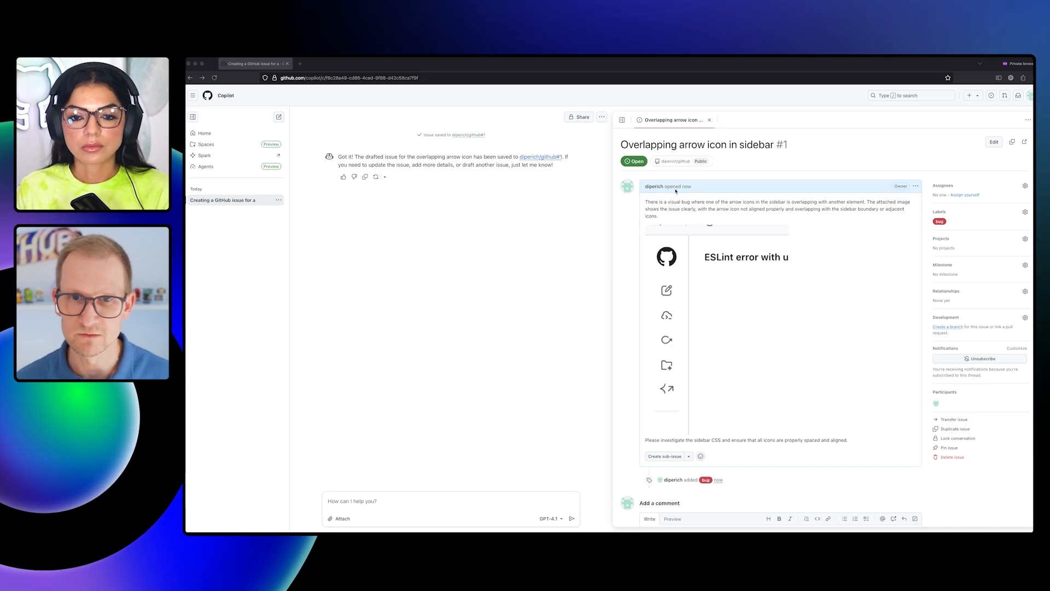
mouse_move(529, 264)
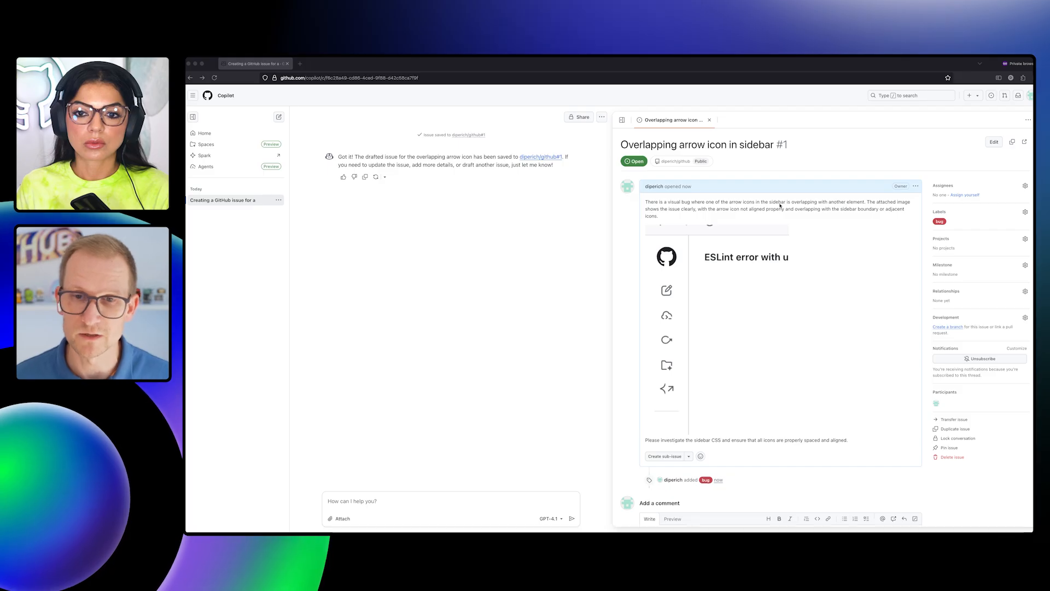
Close the created issue panel and start a new empty Copilot conversation
left_click(709, 119)
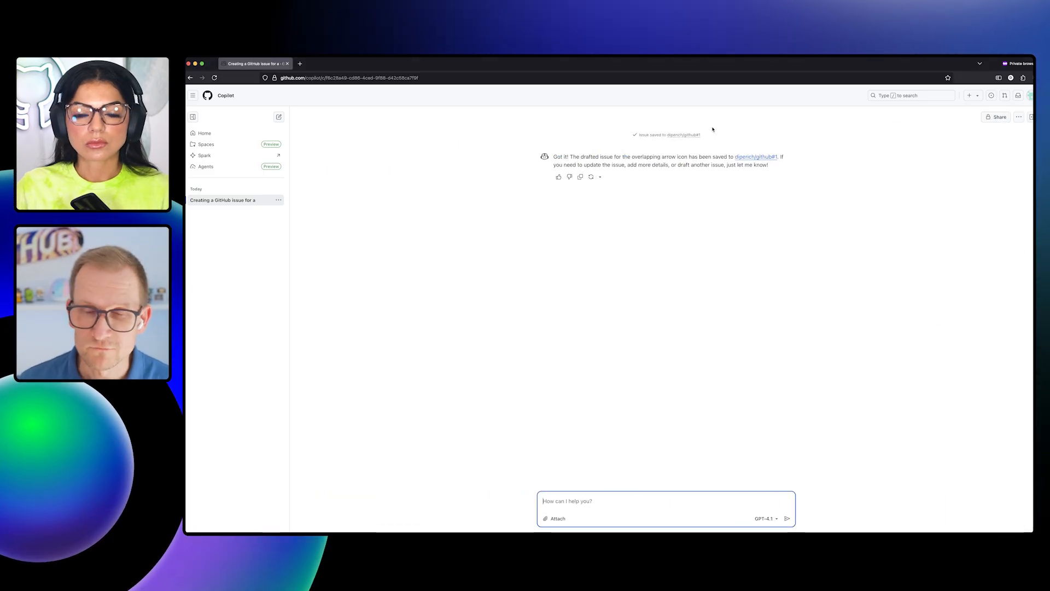
left_click(395, 184)
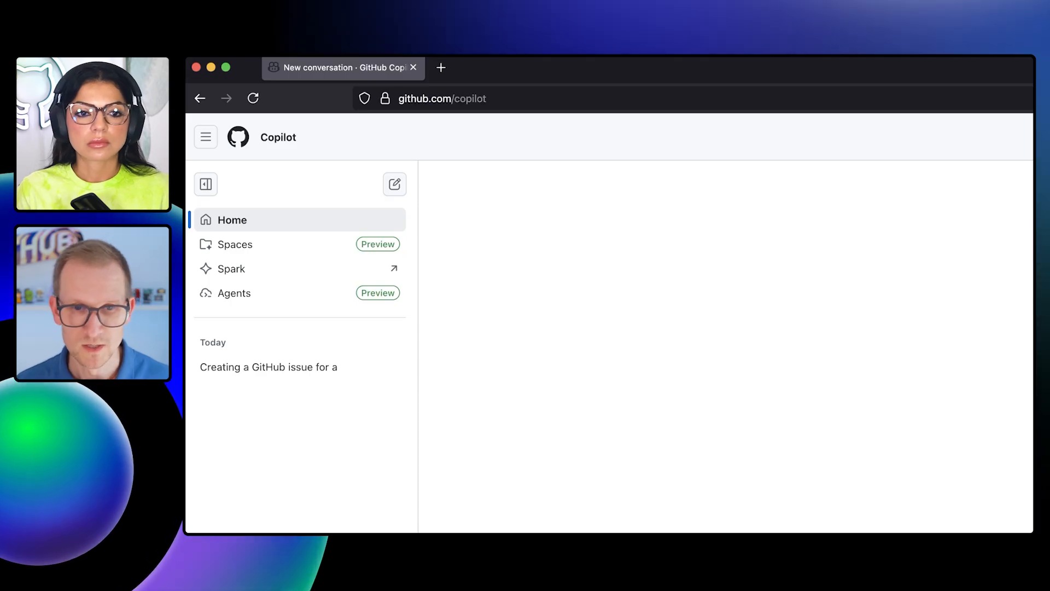
mouse_move(313, 269)
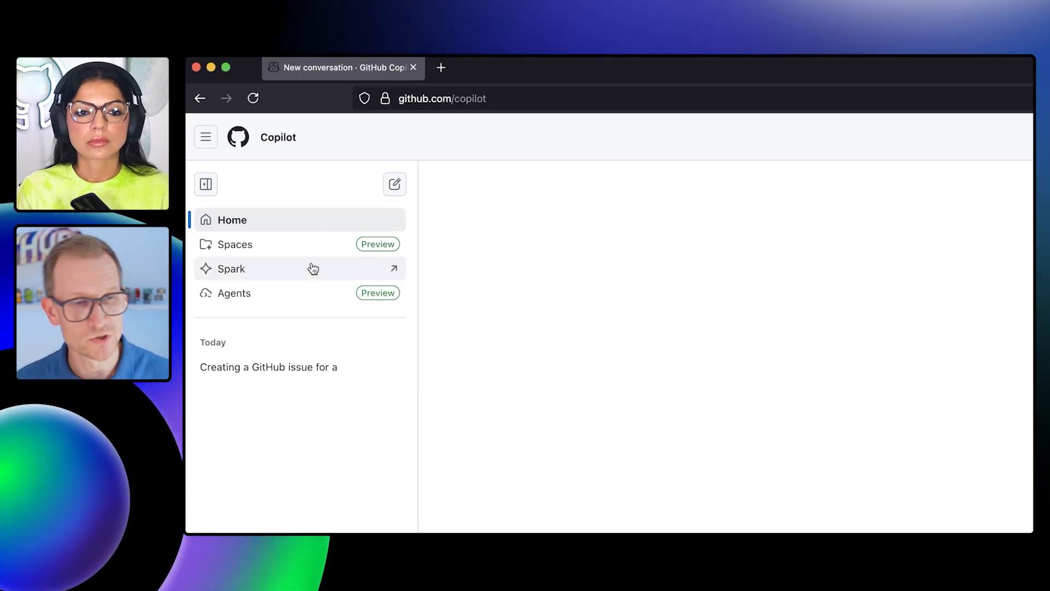
mouse_move(489, 329)
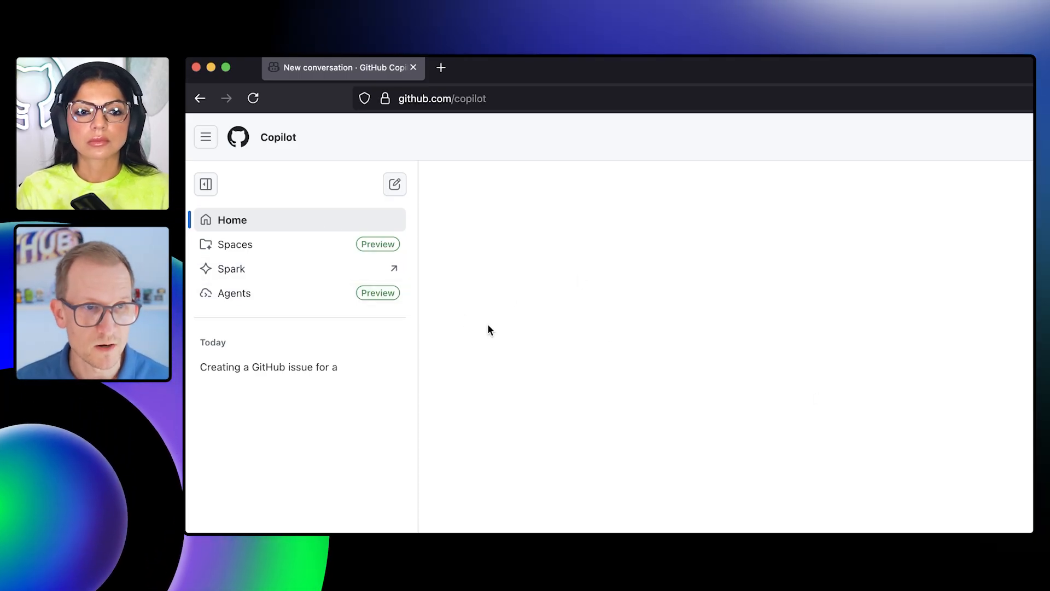
mouse_move(690, 333)
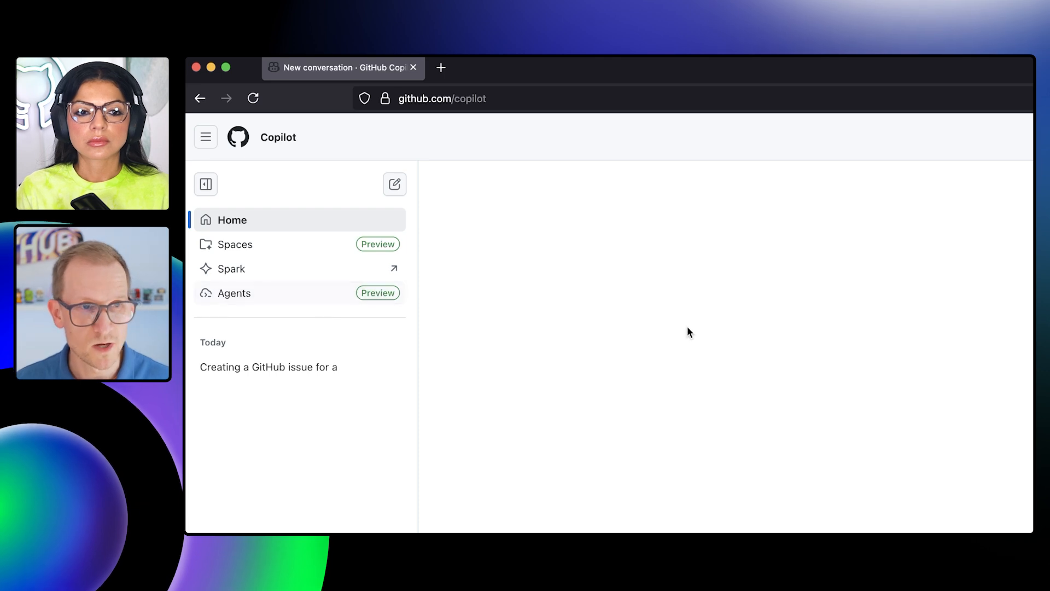
mouse_move(268, 367)
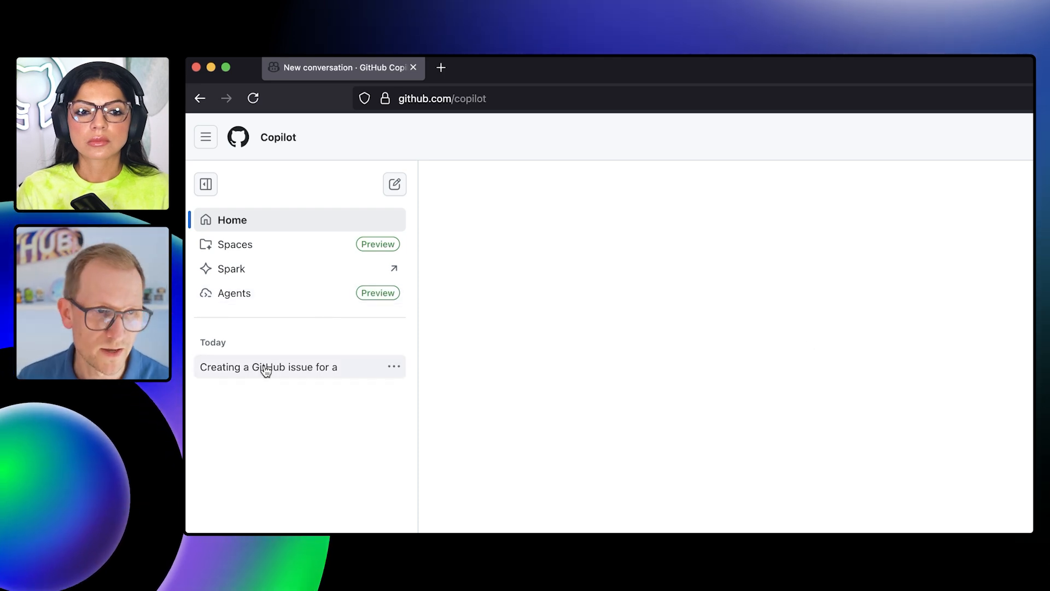
Reopen the issue-creation chat and assign Copilot to issue #1
left_click(268, 367)
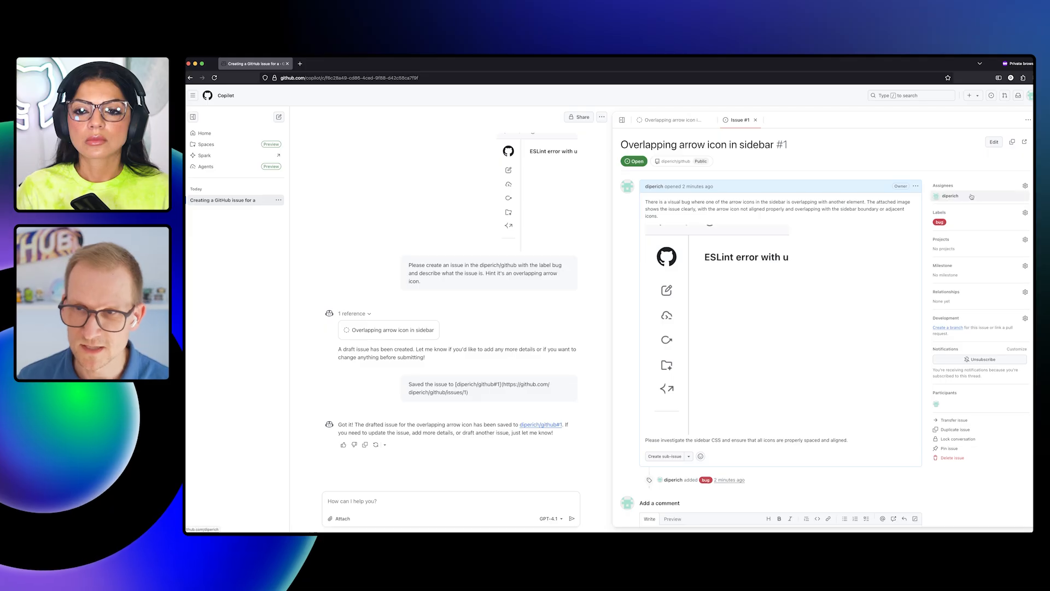
left_click(1024, 186)
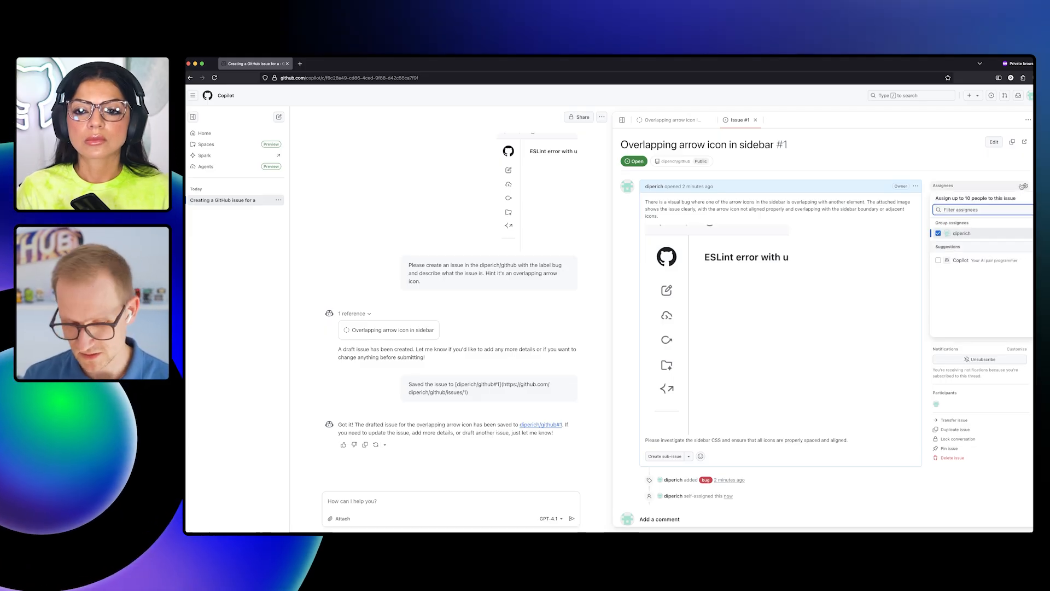
type("copilot")
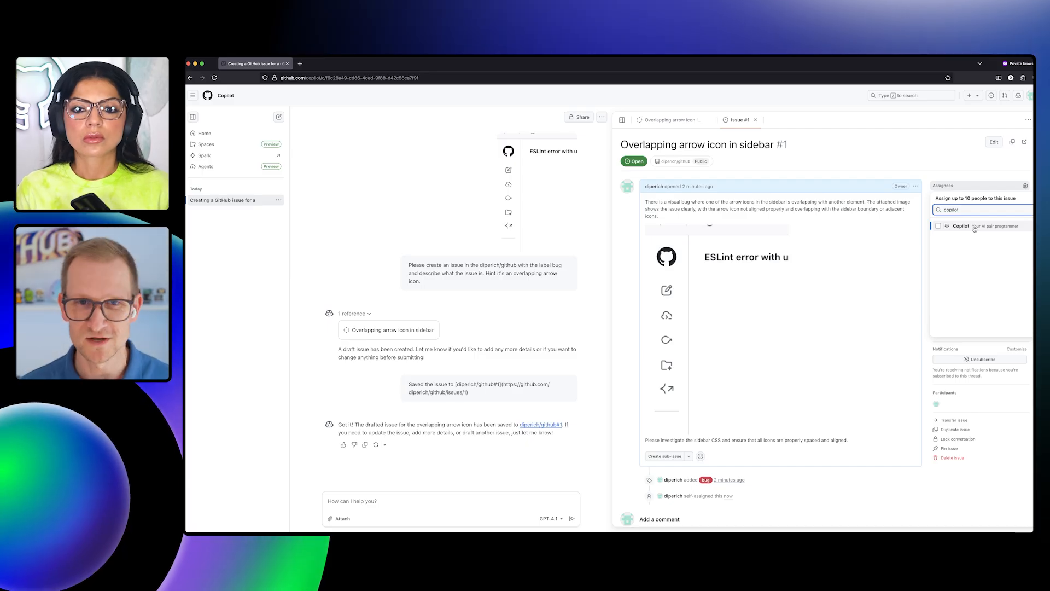
left_click(938, 225)
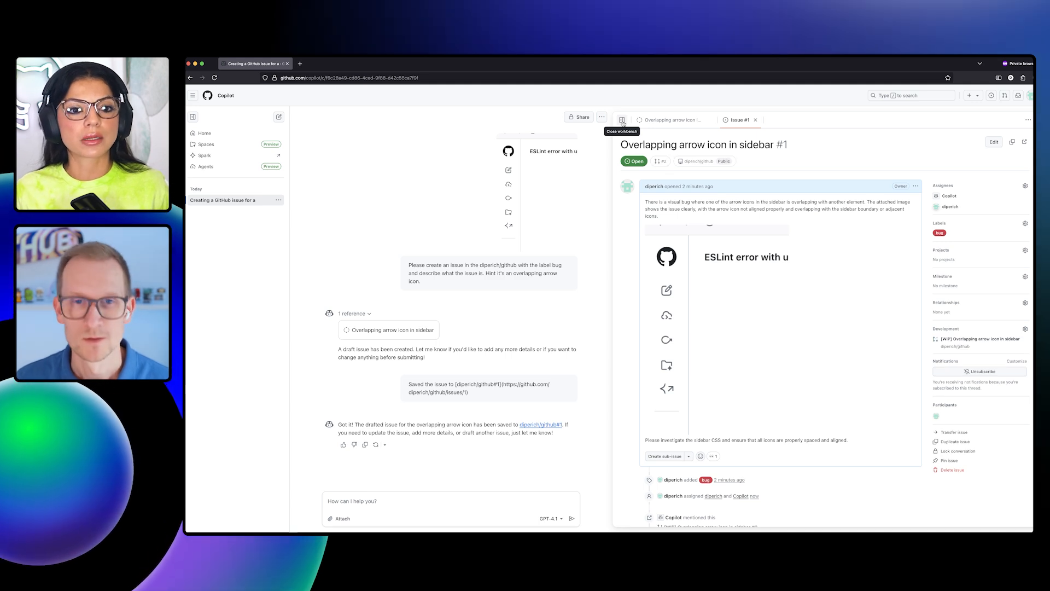
Close the issue side panel and start a new question to Copilot
left_click(621, 119)
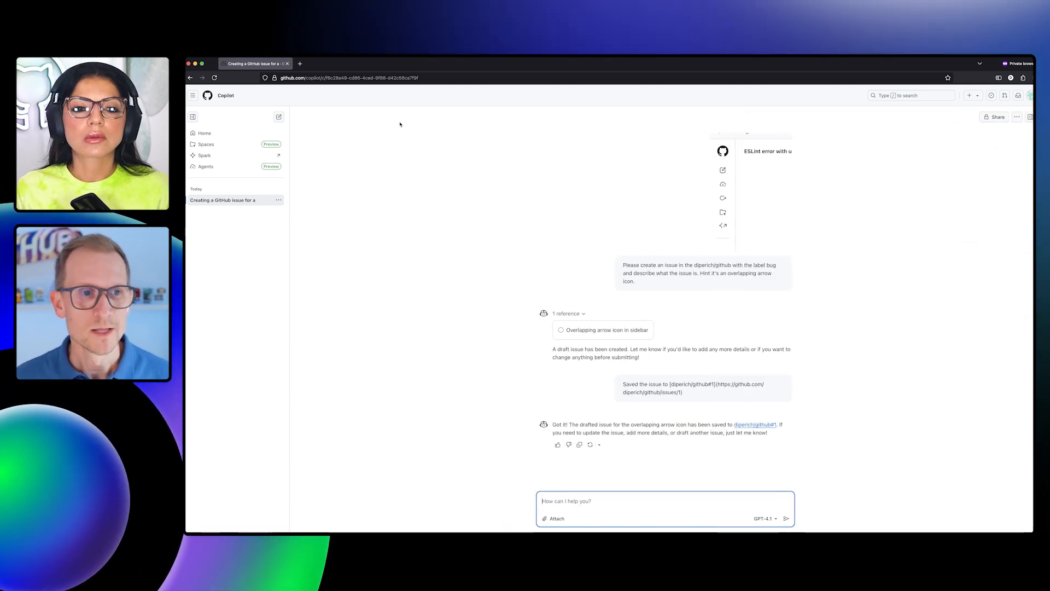
left_click(279, 117)
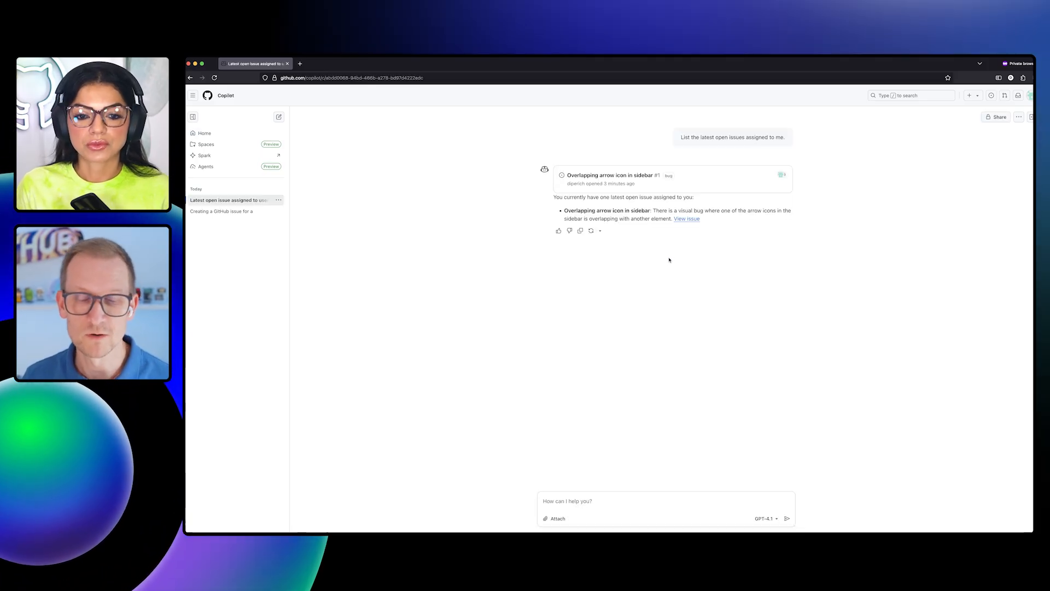
mouse_move(647, 120)
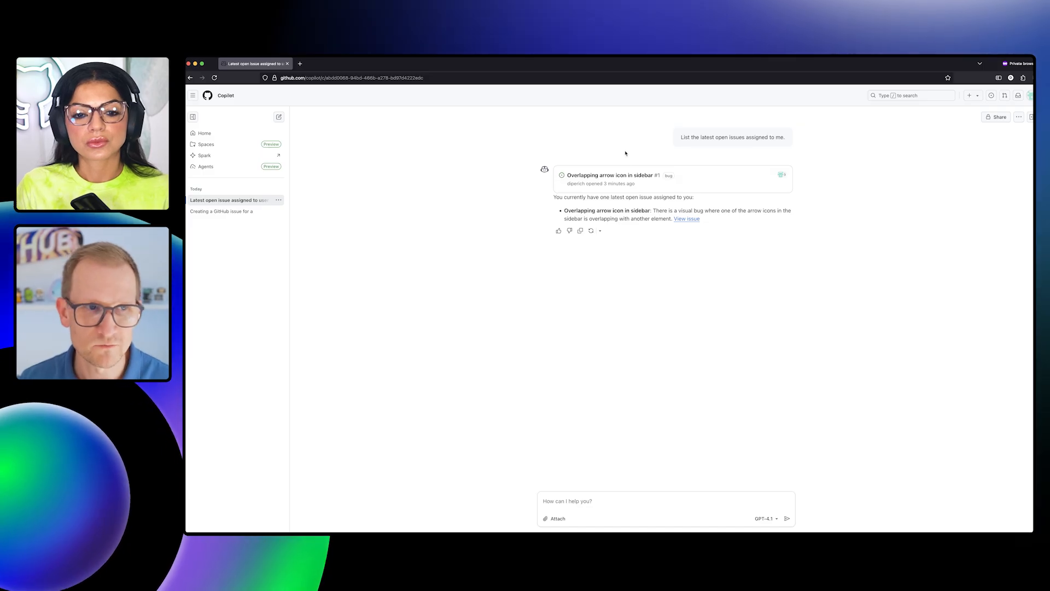
mouse_move(640, 169)
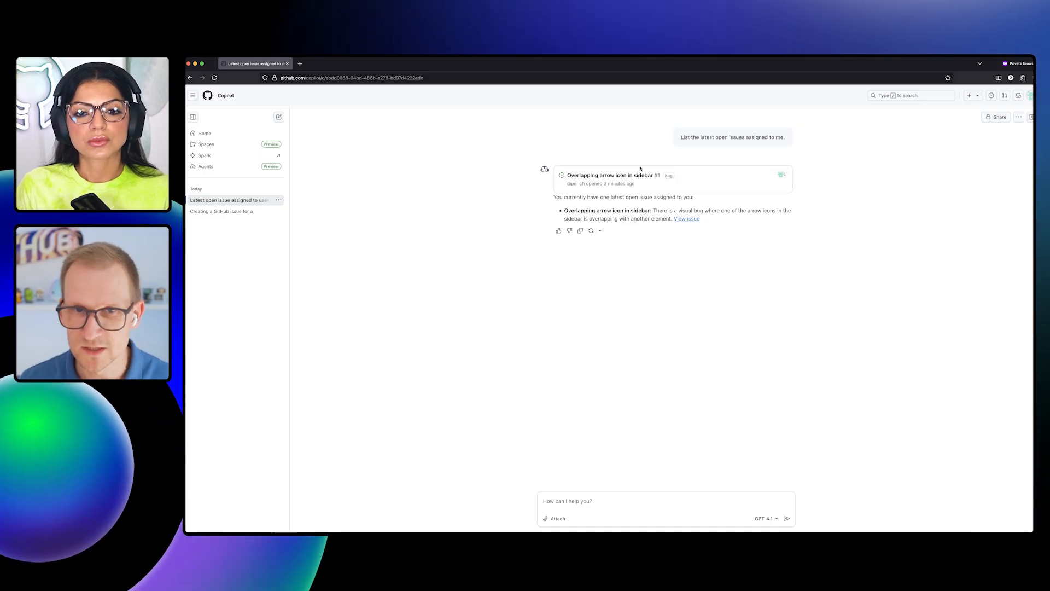
mouse_move(638, 265)
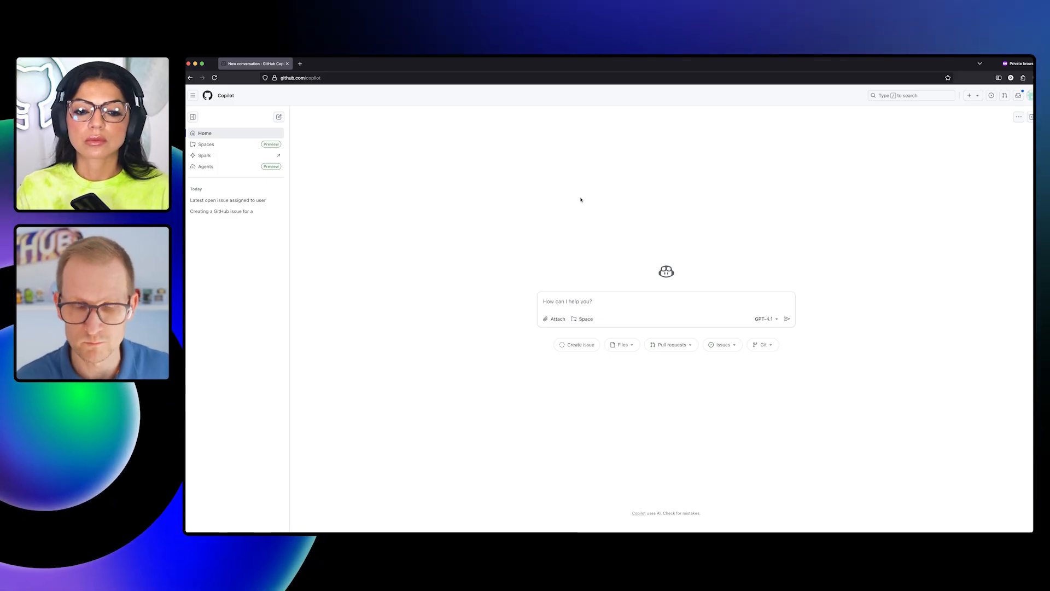
mouse_move(575, 295)
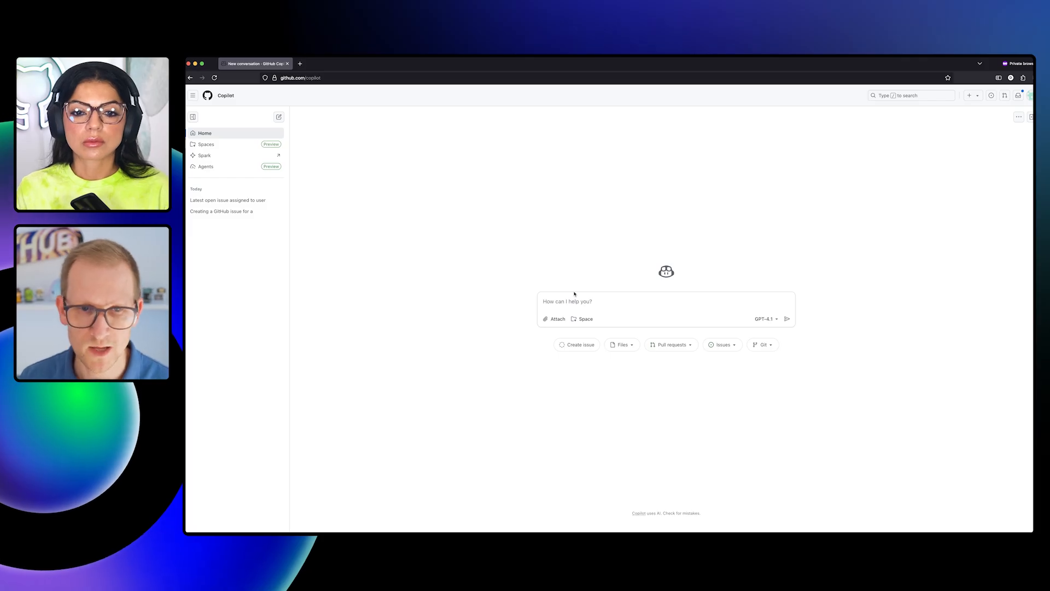
Request an HTML grid layout prototype with a left sidebar, main column and right panel
type("Create a HTML layout prototype using grid with a left sidebar, a main column and a right panel. Allow me to toggle the left sidebar and the right panel and animat it in an out.")
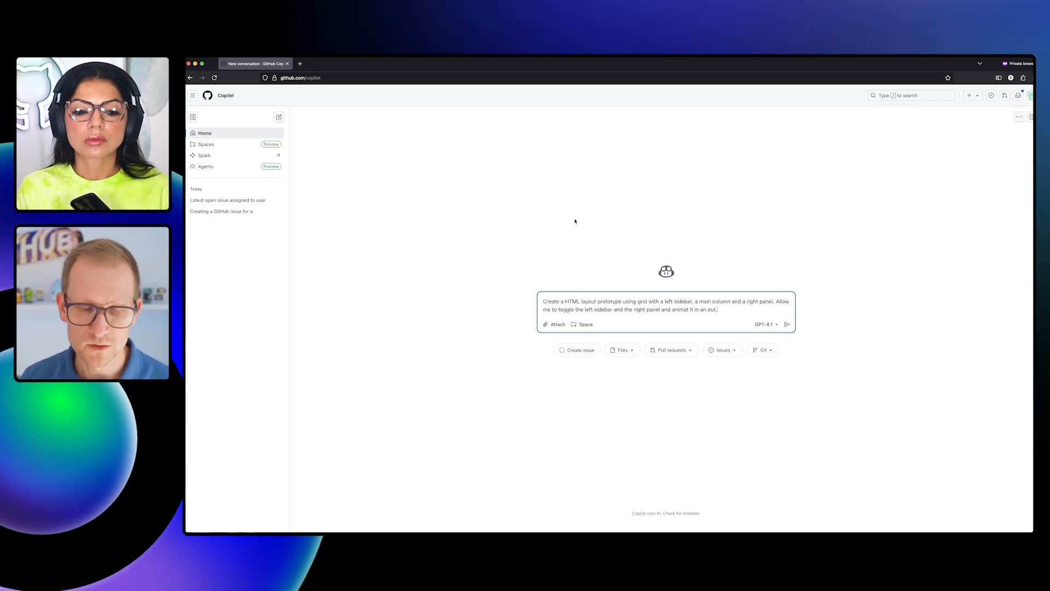
left_click(786, 323)
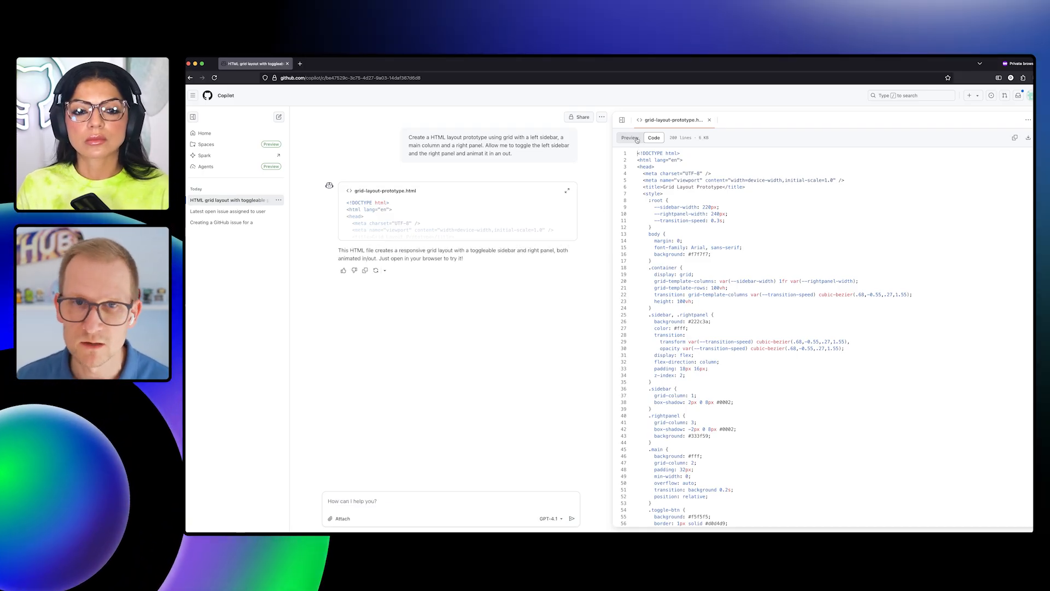
Preview the prototype, review its source, then reveal its right panel in the live preview
left_click(629, 137)
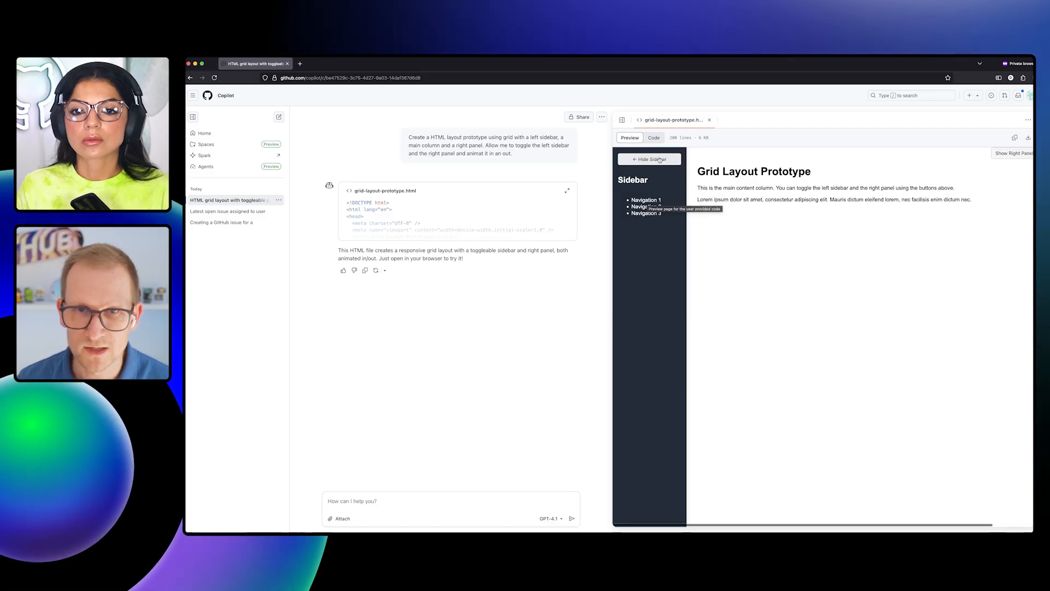
left_click(653, 138)
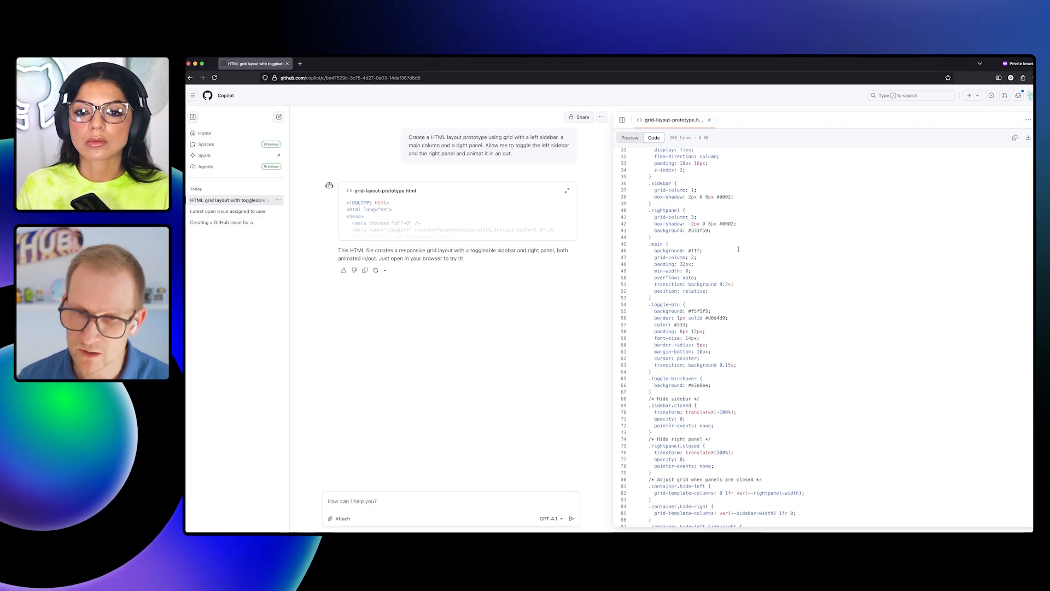
scroll("down", 3)
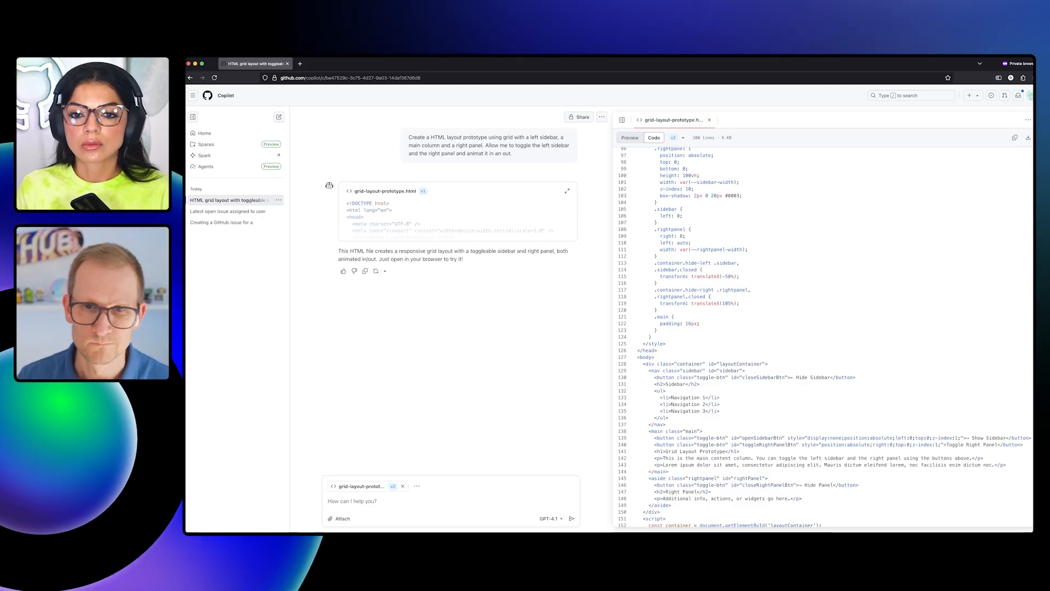
left_click(629, 138)
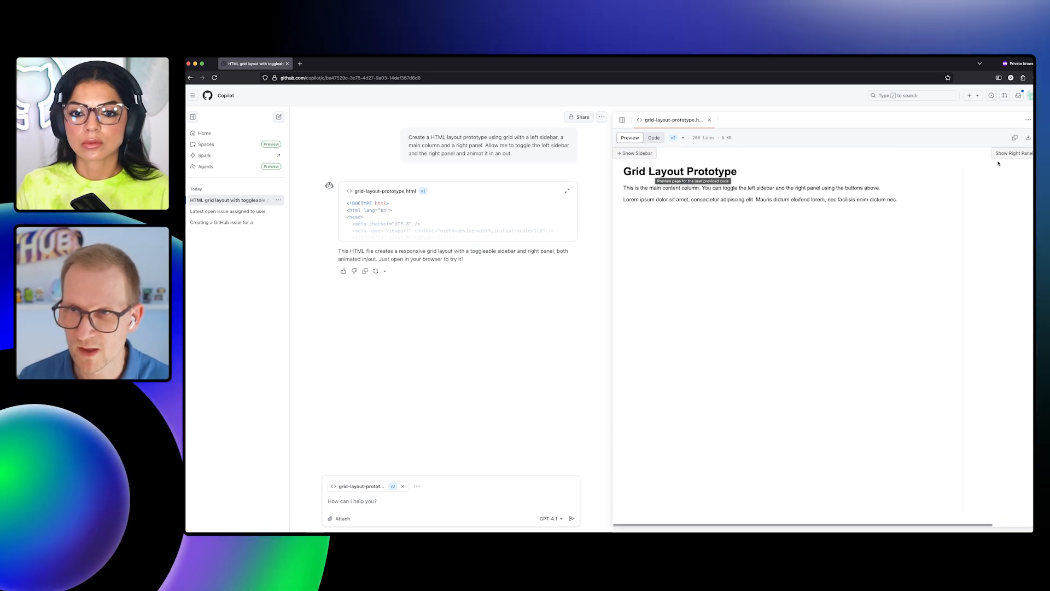
left_click(1013, 153)
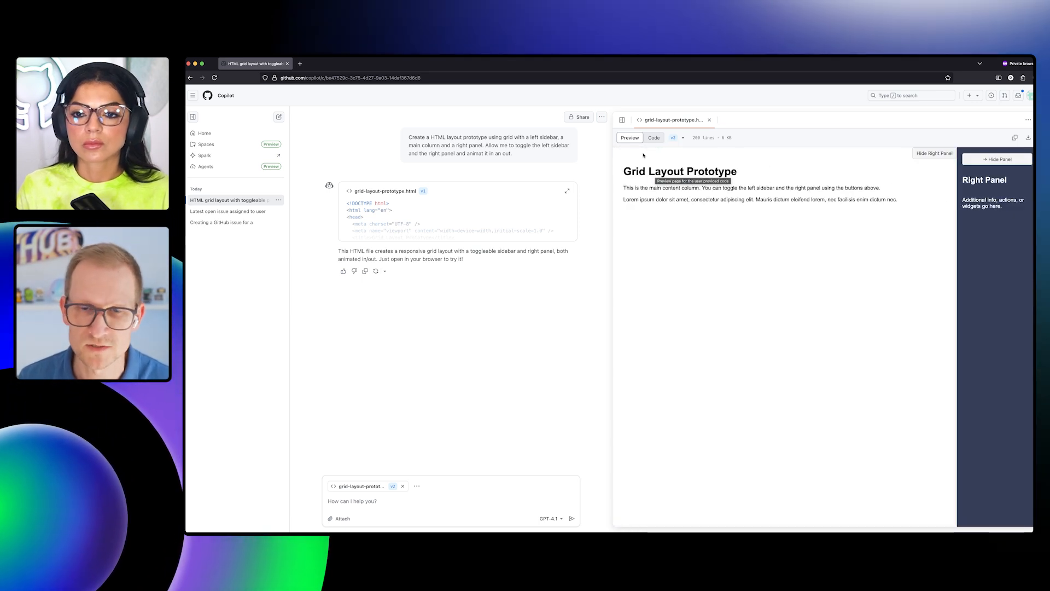
Share the grid-layout prototype conversation so anyone with the link can view it
left_click(653, 138)
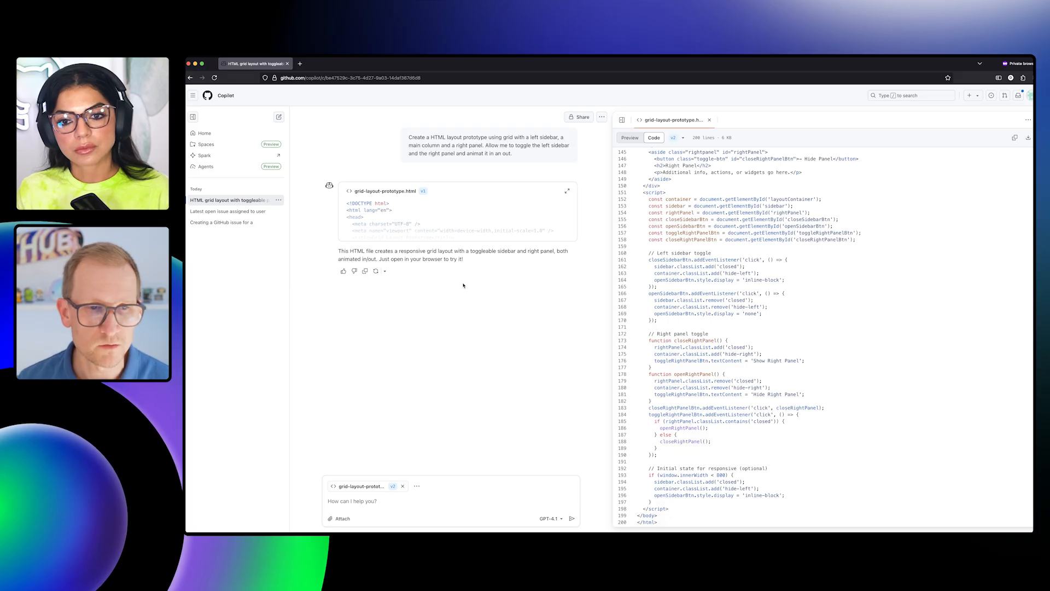
left_click(580, 117)
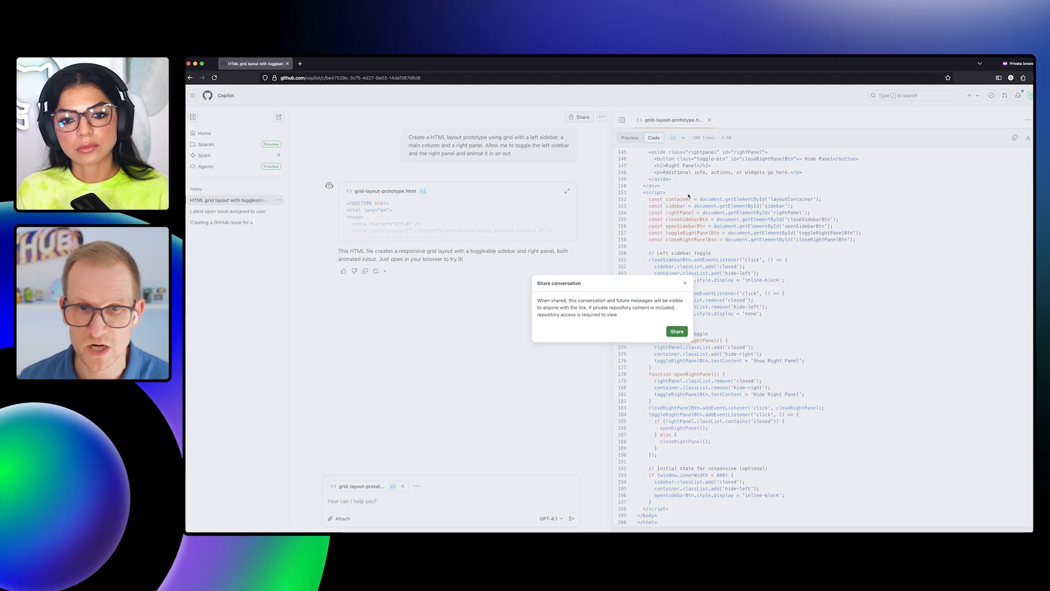
left_click(676, 330)
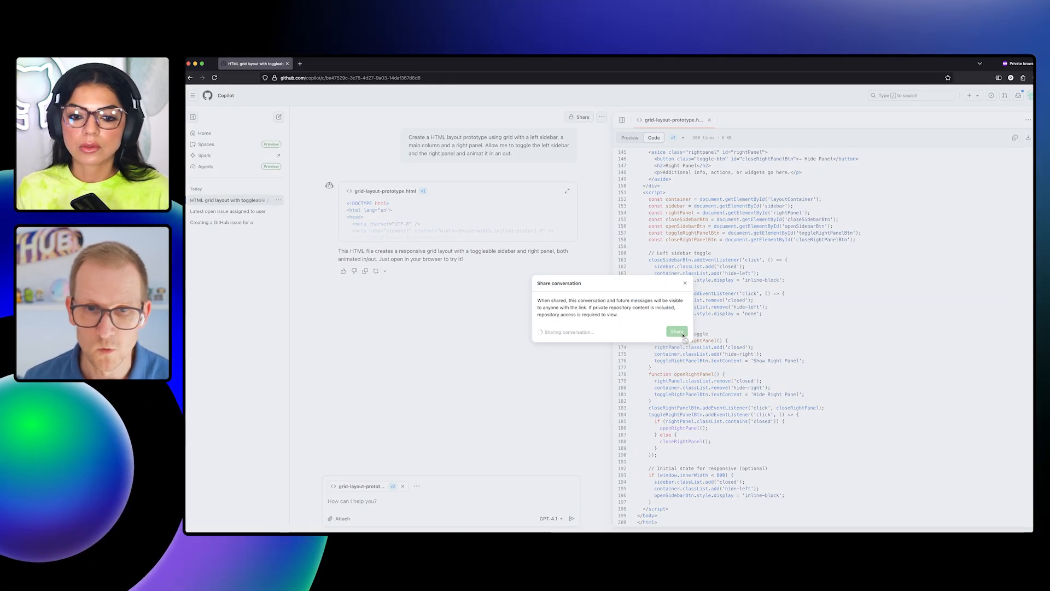
left_click(676, 331)
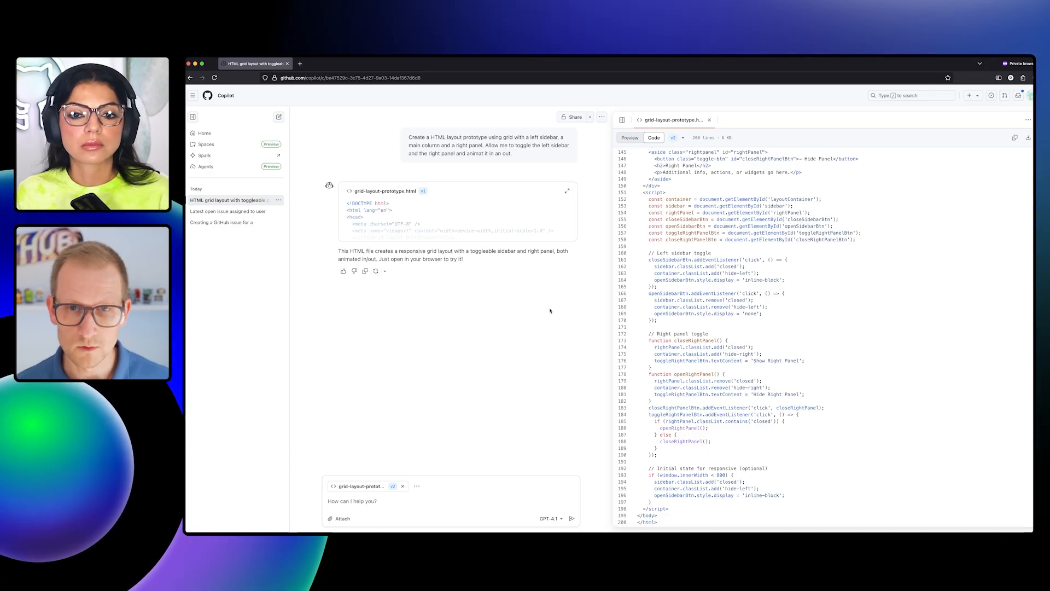
mouse_move(517, 382)
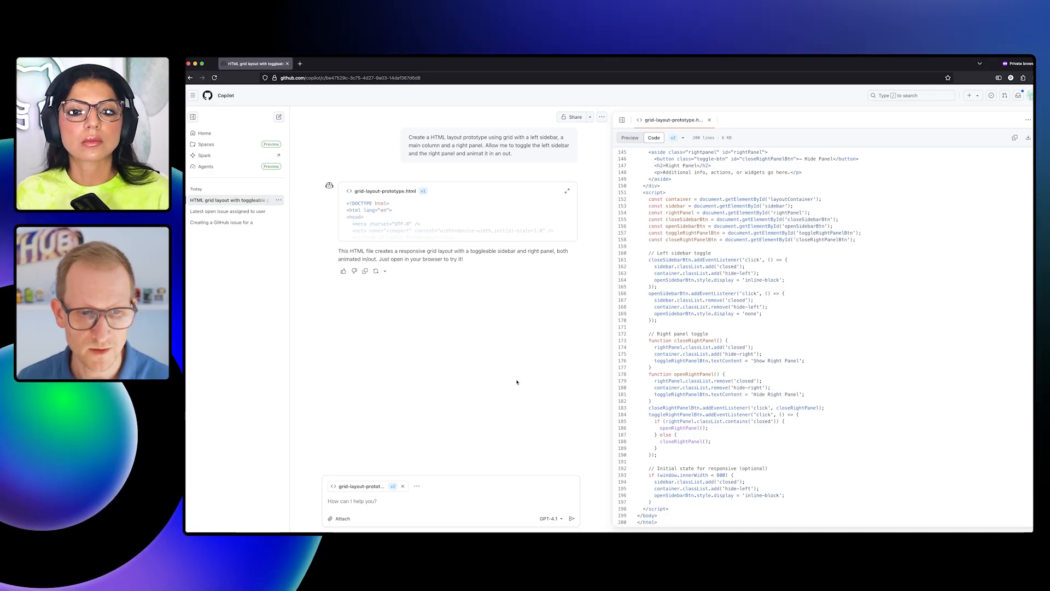
Preview the prototype and begin asking Copilot to make it all pink
left_click(629, 137)
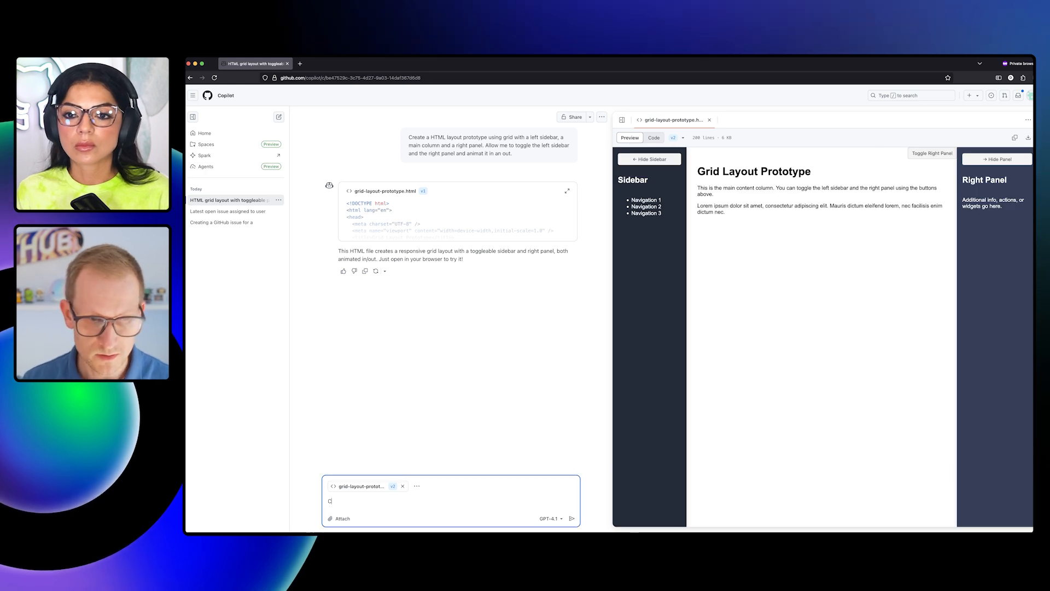
type("Can you please make this all")
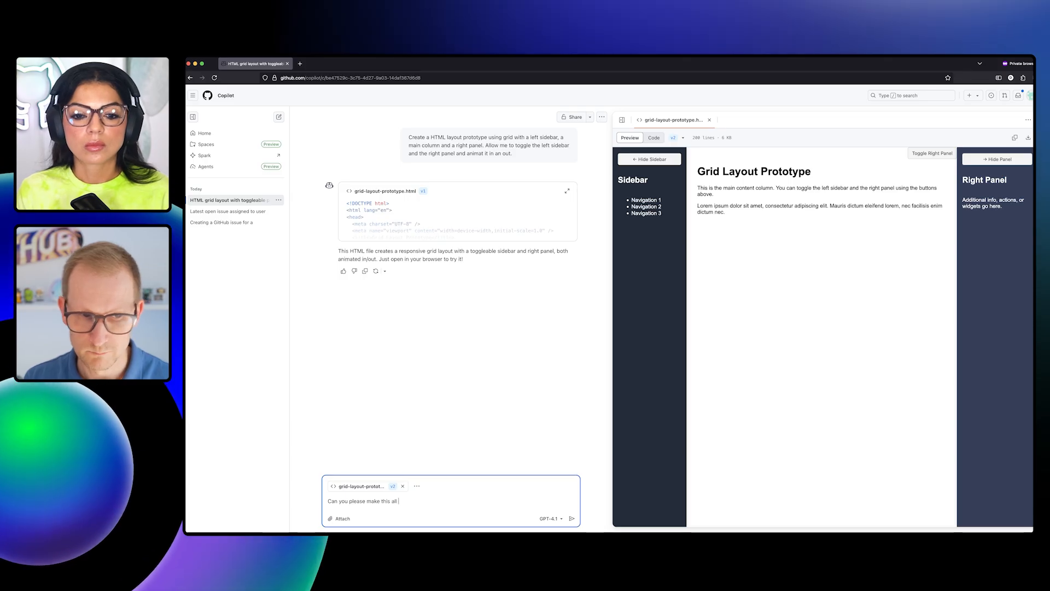
left_click(572, 517)
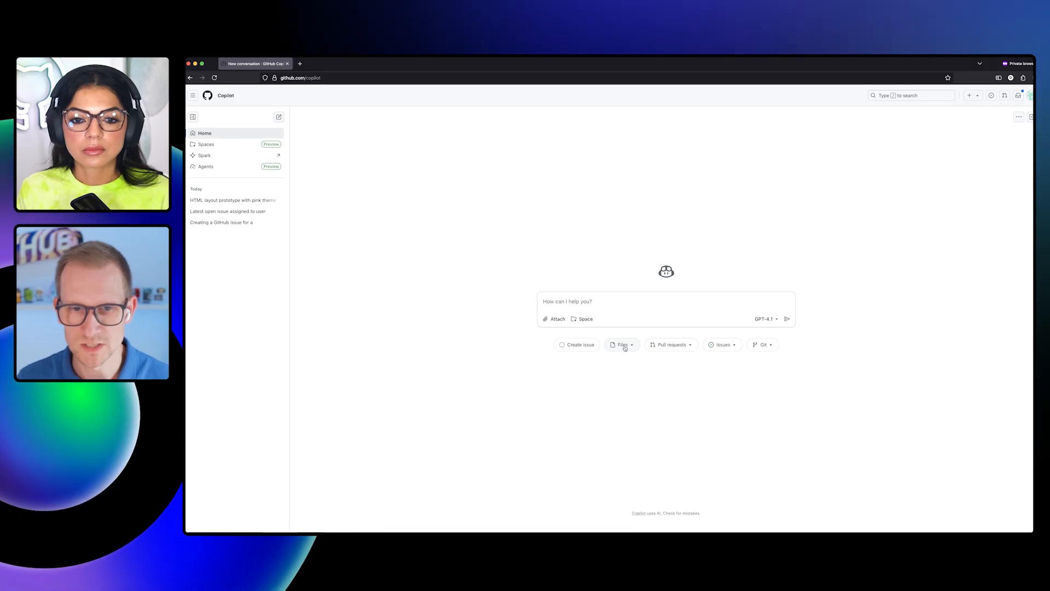
mouse_move(577, 289)
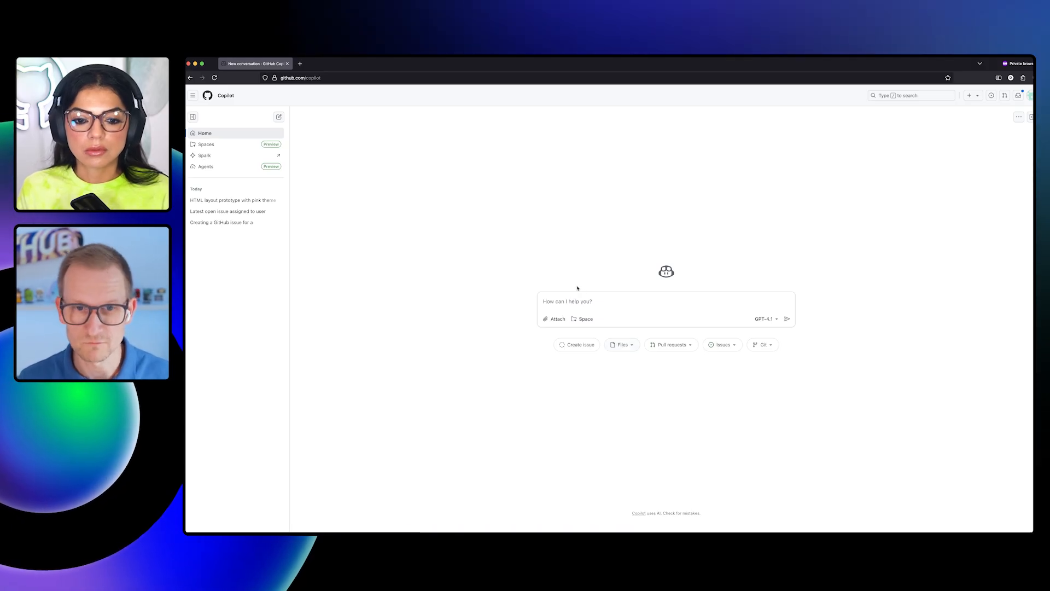
Request the Mermaid architecture overview file, view it rendered in Preview, then return to the Markdown source
left_click(621, 344)
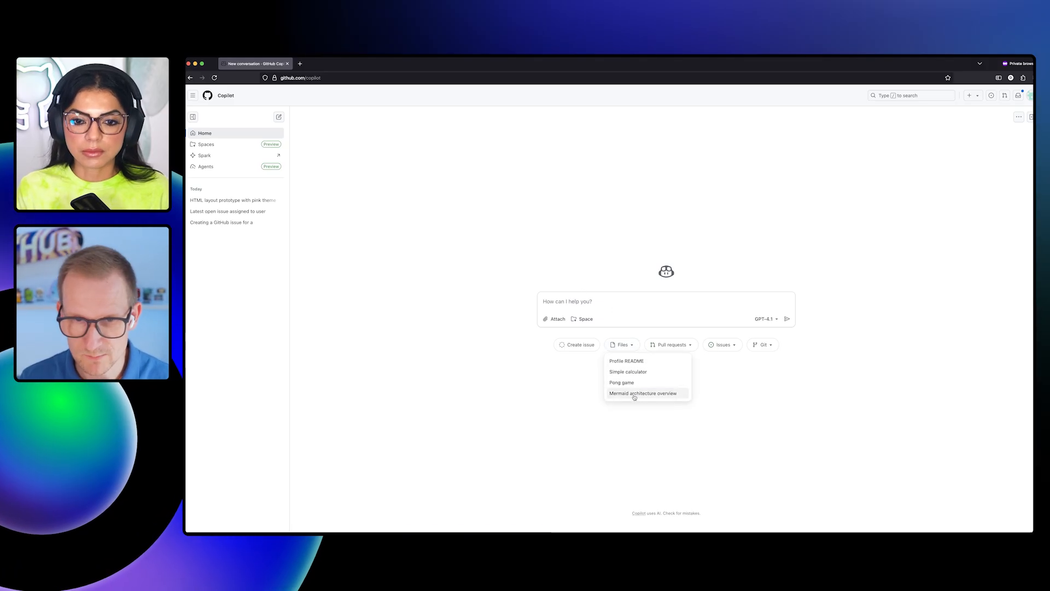
left_click(643, 393)
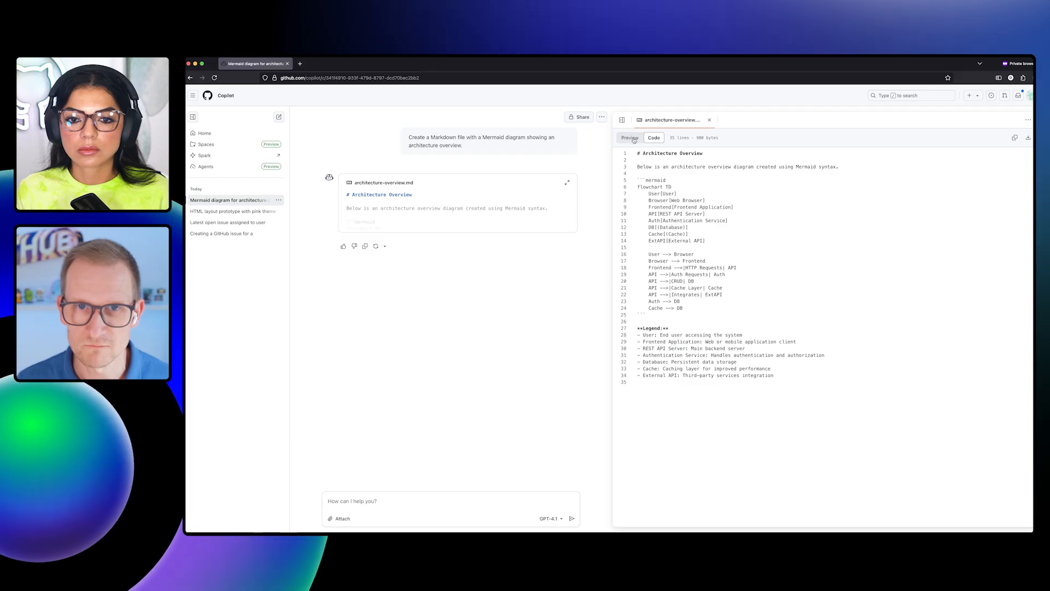
left_click(629, 138)
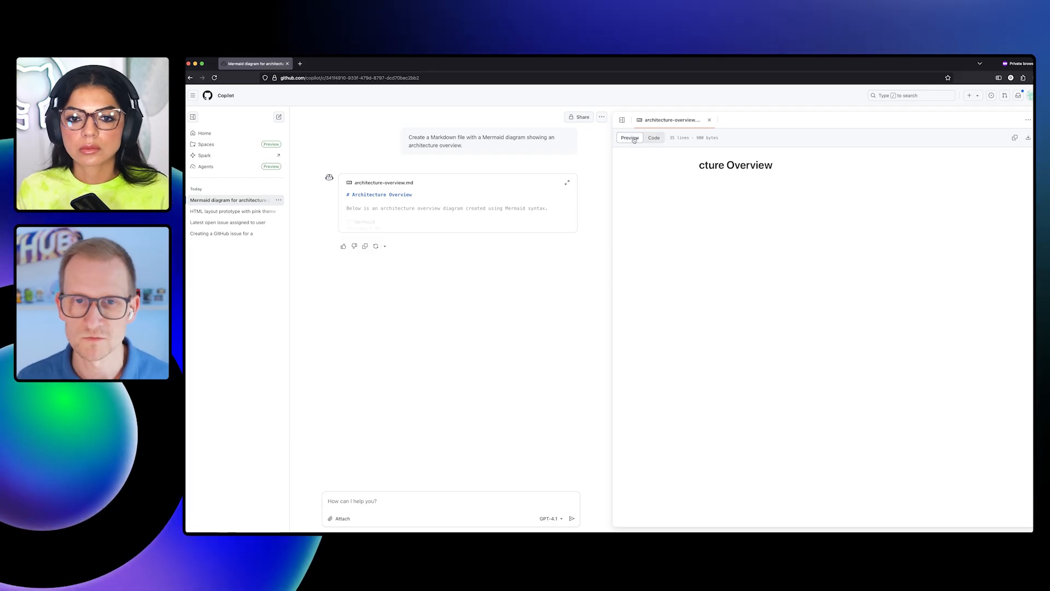
left_click(628, 138)
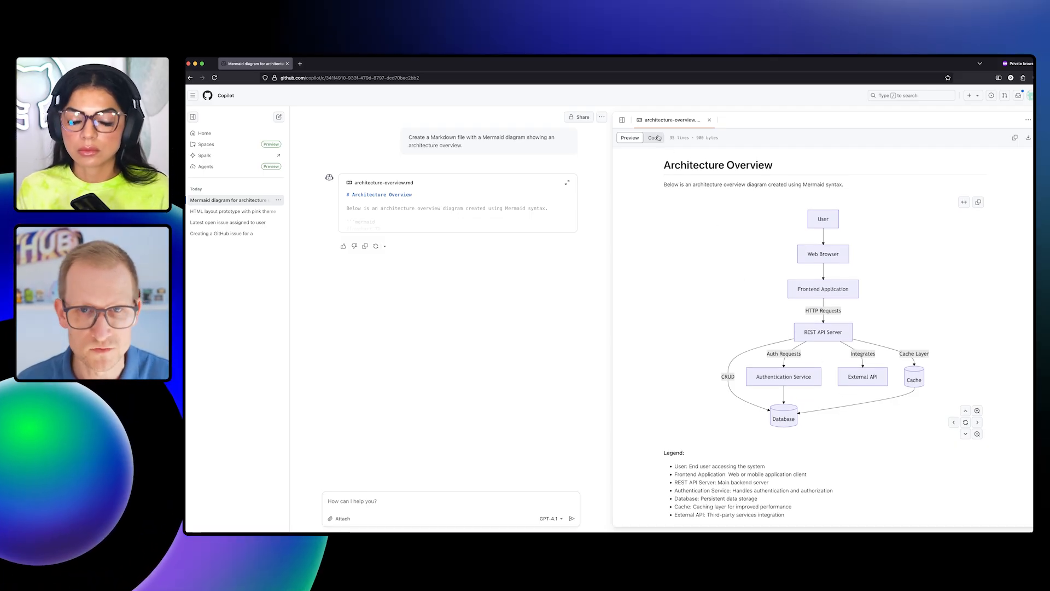
left_click(654, 138)
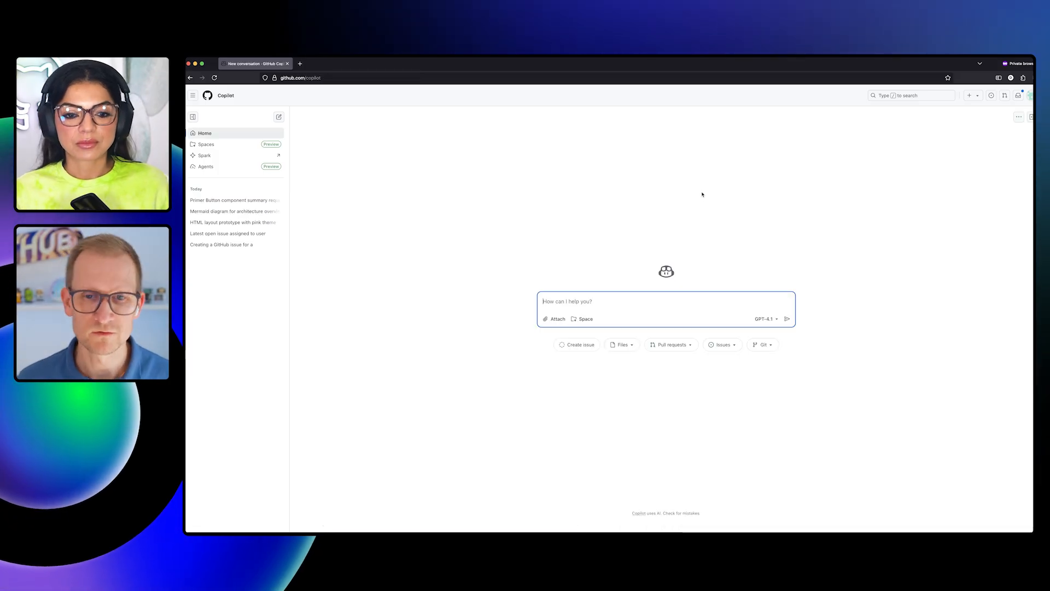
Choose Claude Opus 4 in the model picker, enable access to it, and focus the prompt box
left_click(766, 319)
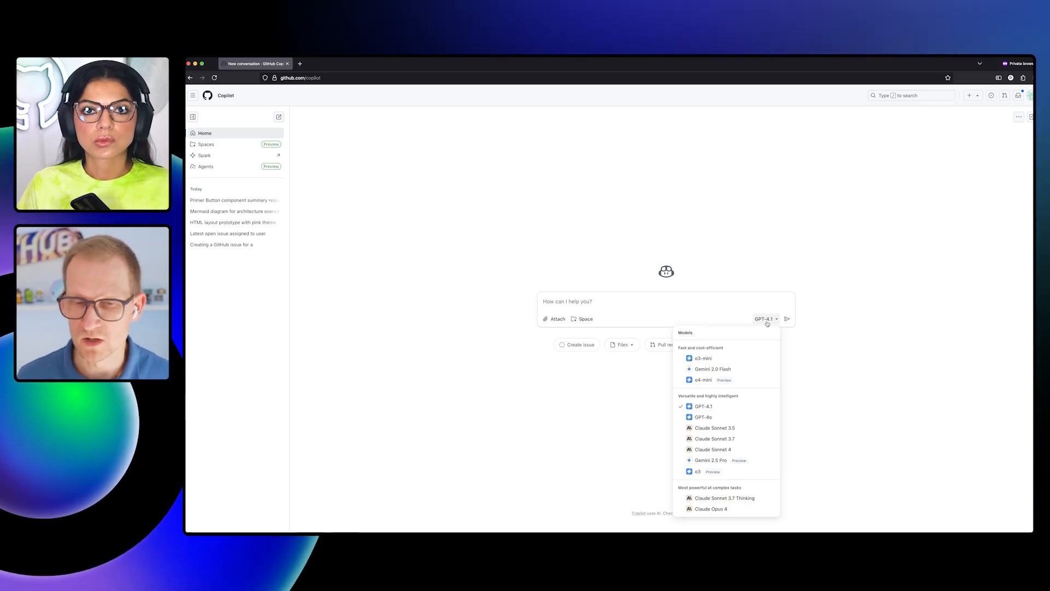
mouse_move(757, 335)
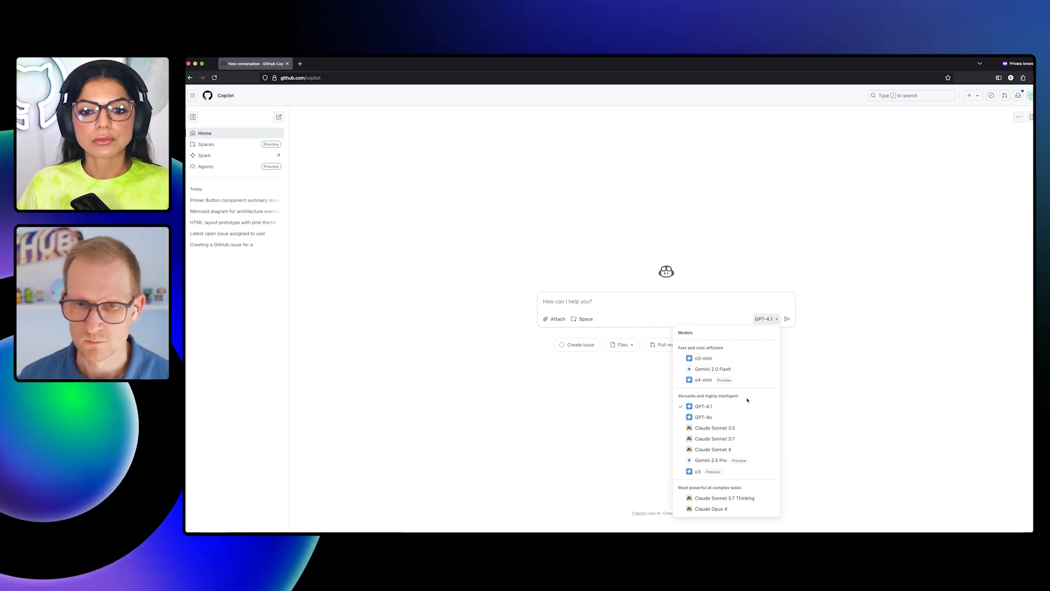
left_click(724, 497)
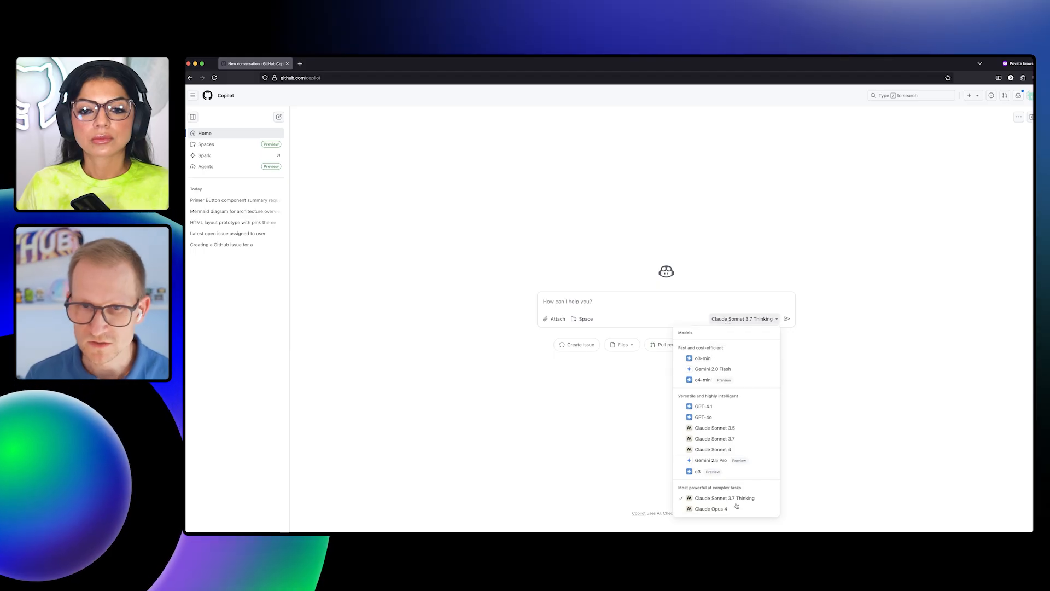
left_click(711, 509)
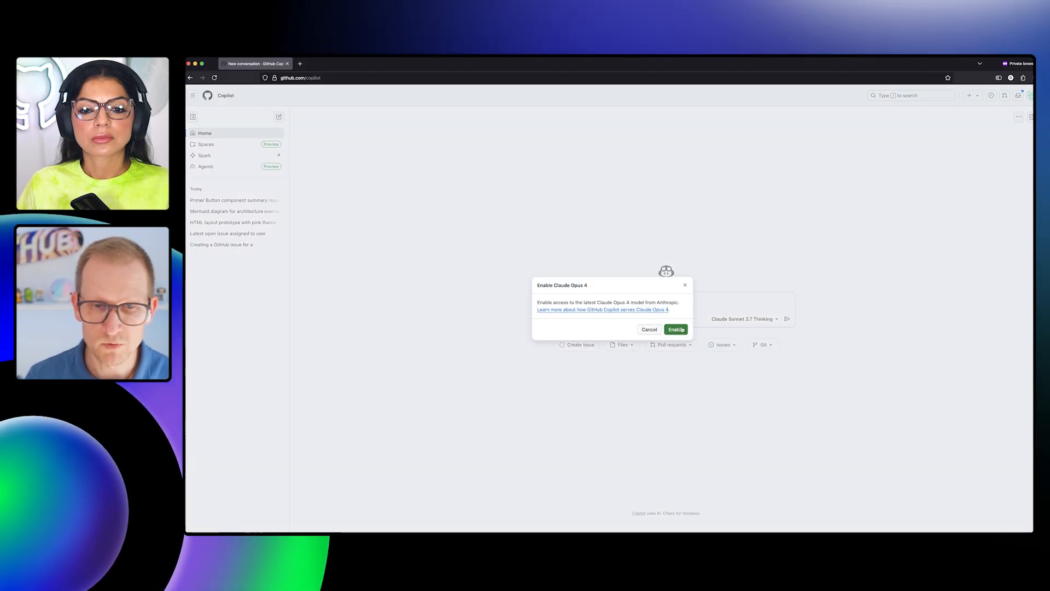
left_click(675, 330)
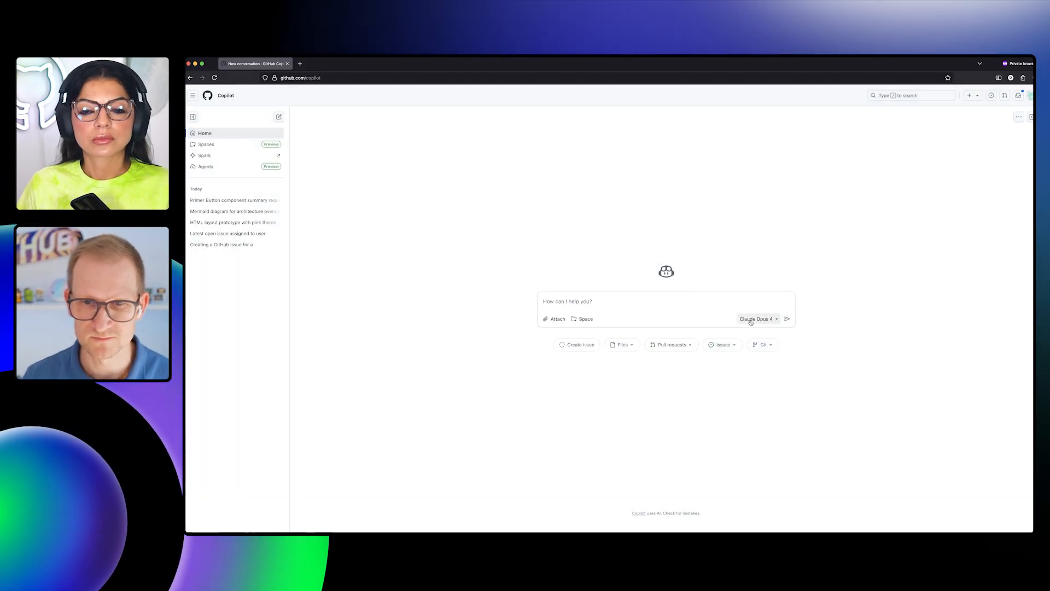
left_click(663, 302)
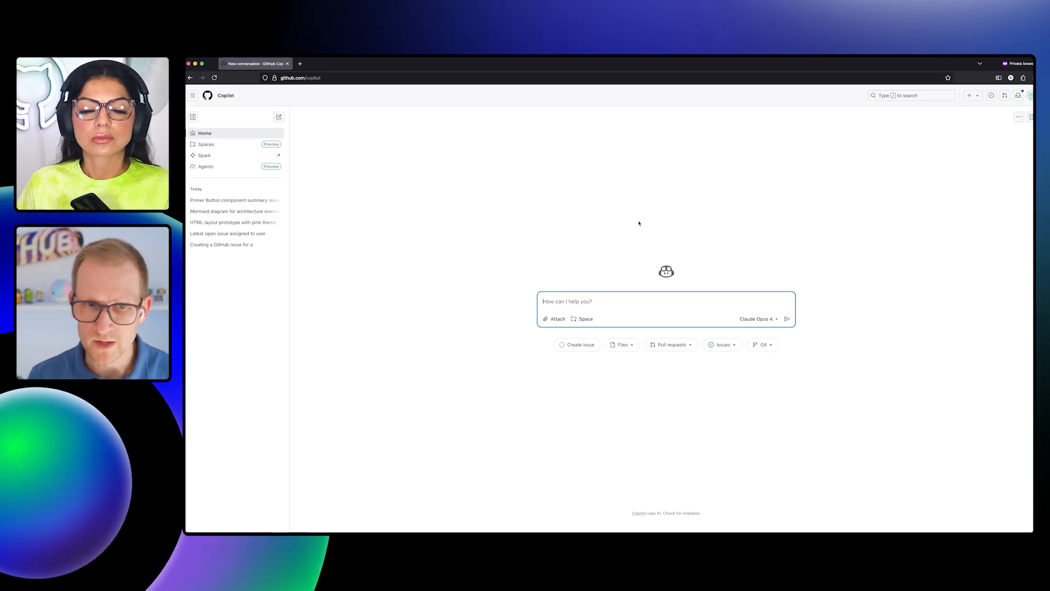
type("Summariz me all the component available in the")
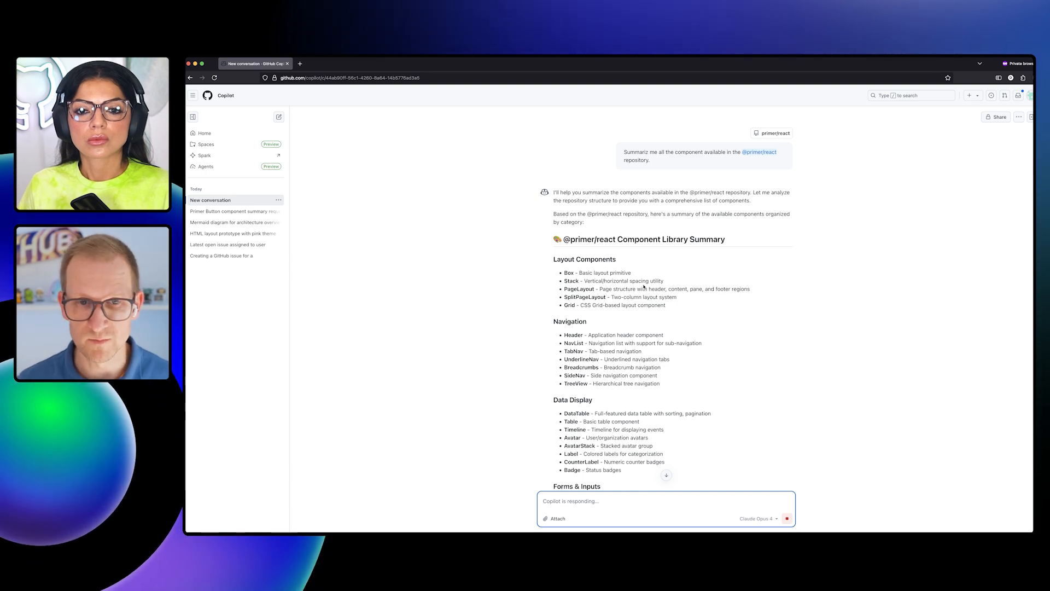
scroll("up", 3)
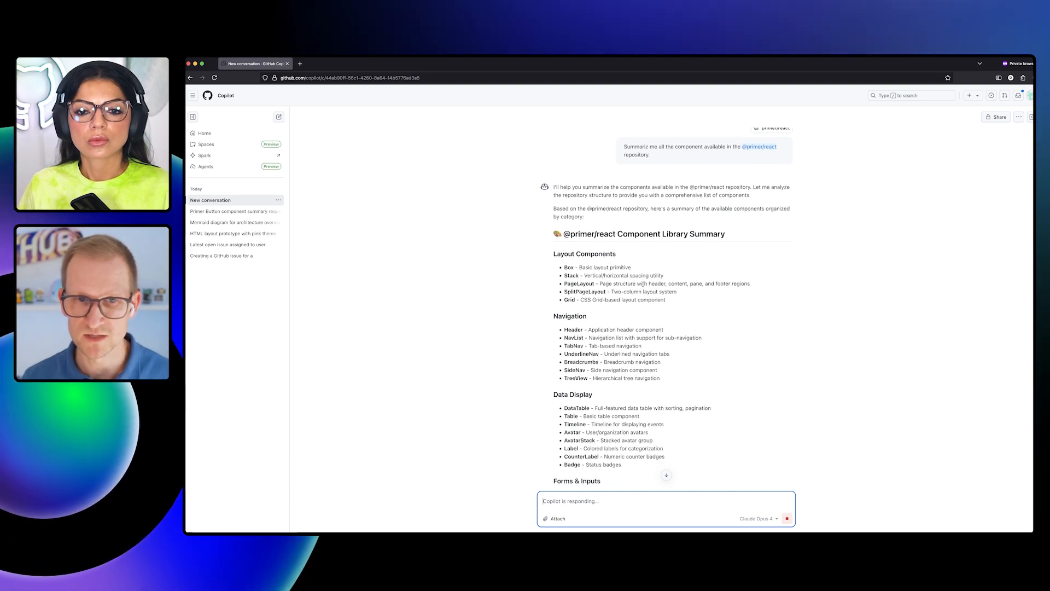
scroll("down", 3)
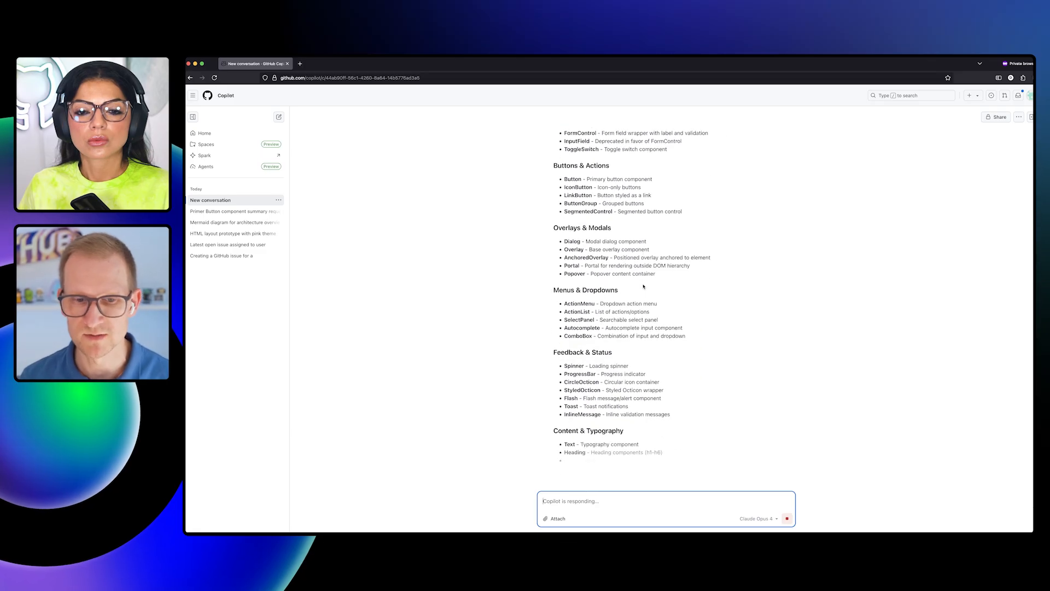
scroll("down", 3)
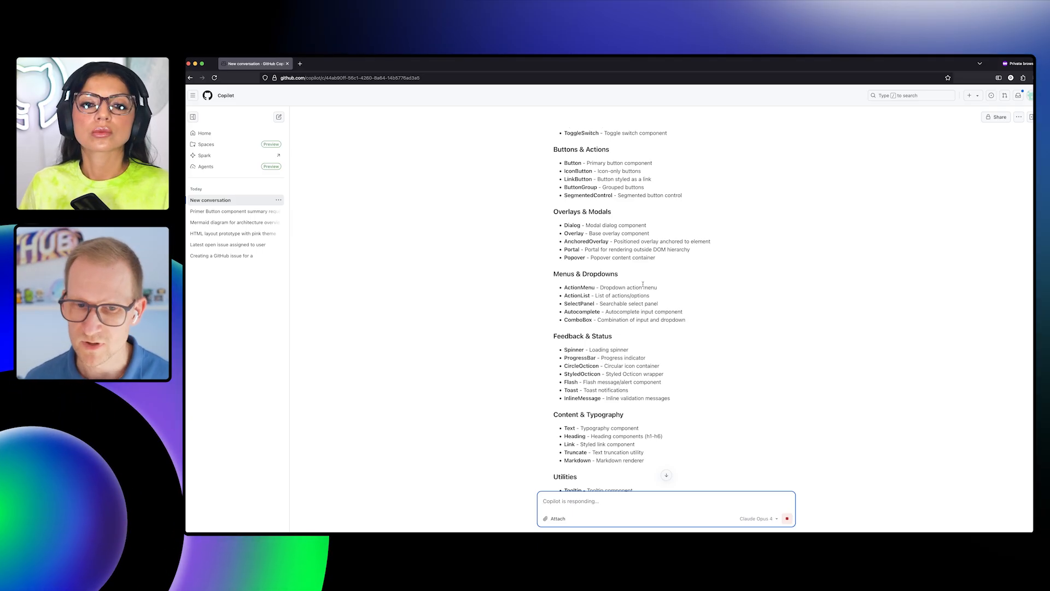
scroll("down", 3)
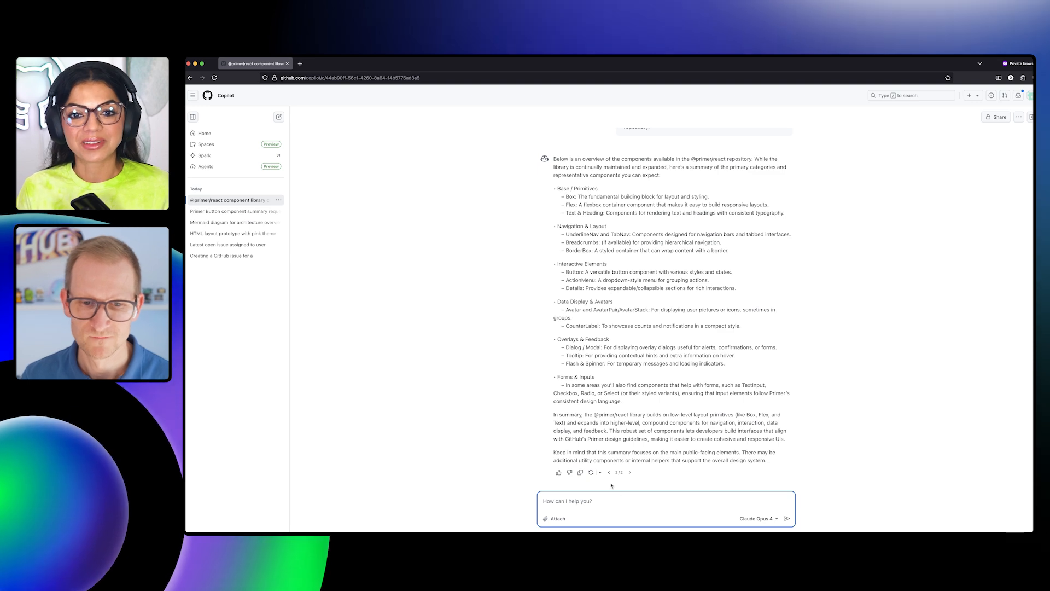
Send the follow-up 'Let's look closer into ActionMenu' and read the explanation with its code example
left_click(619, 503)
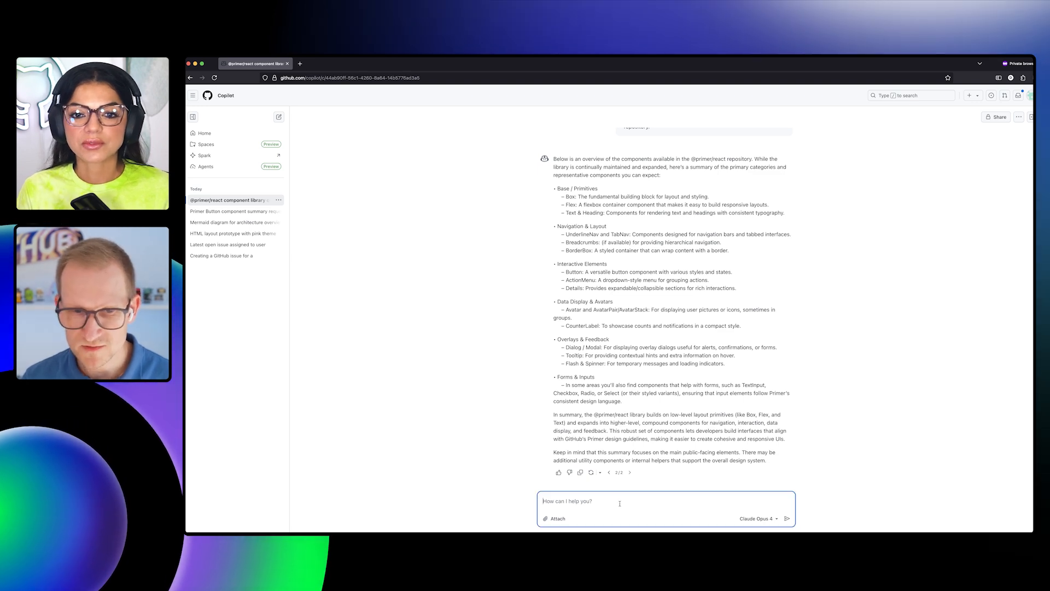
type("Let's")
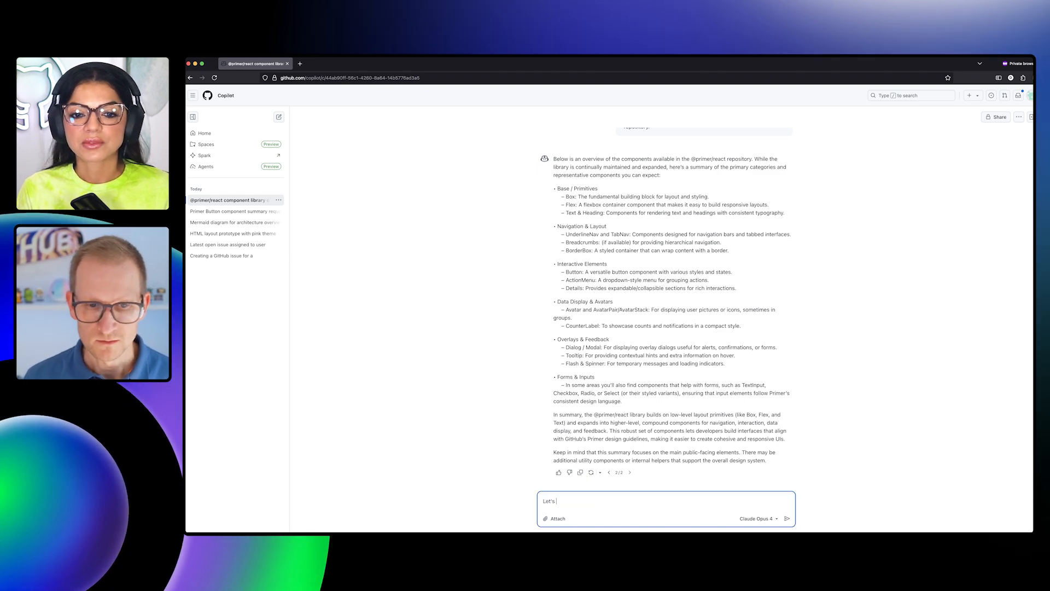
type("look clos")
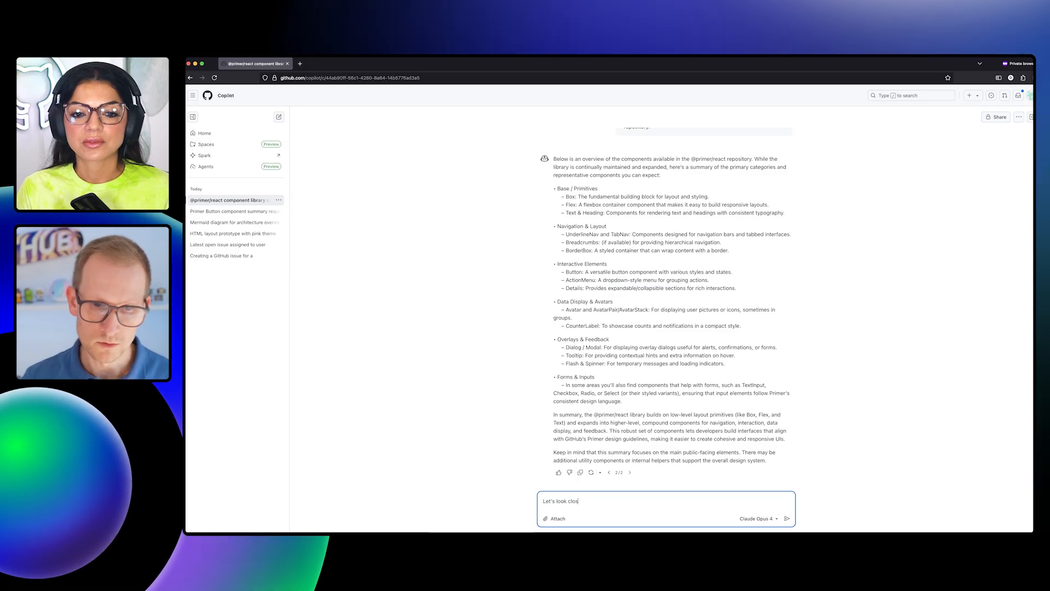
type("er into Actio")
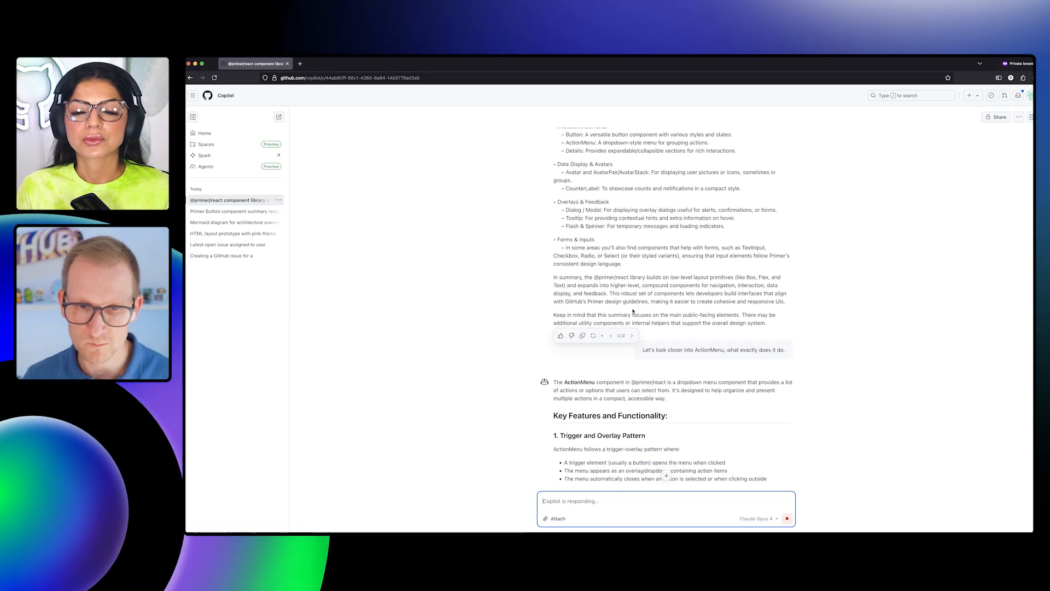
scroll("down", 3)
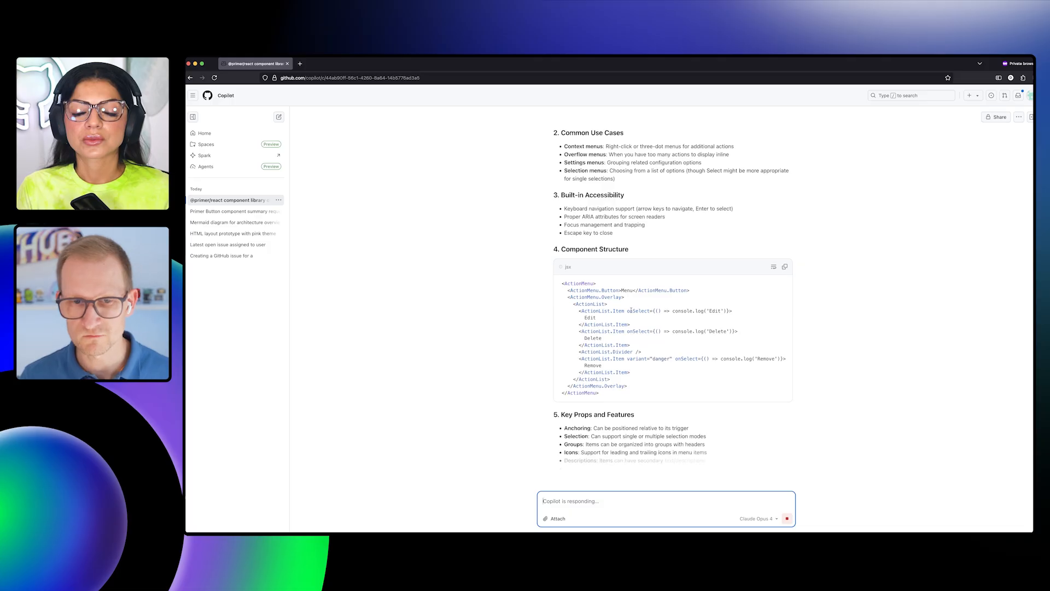
scroll("down", 3)
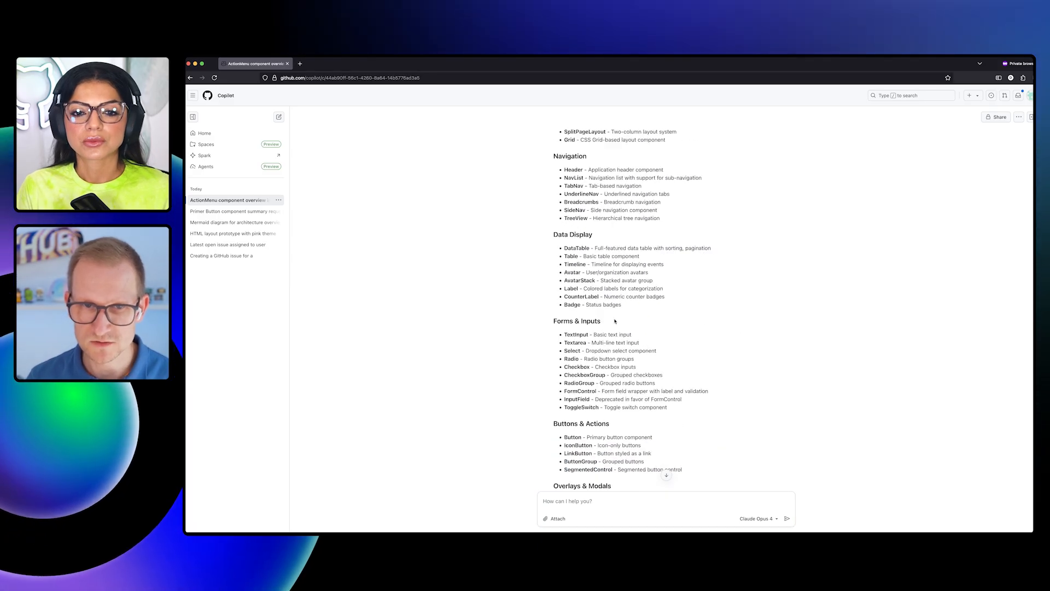
scroll("up", 3)
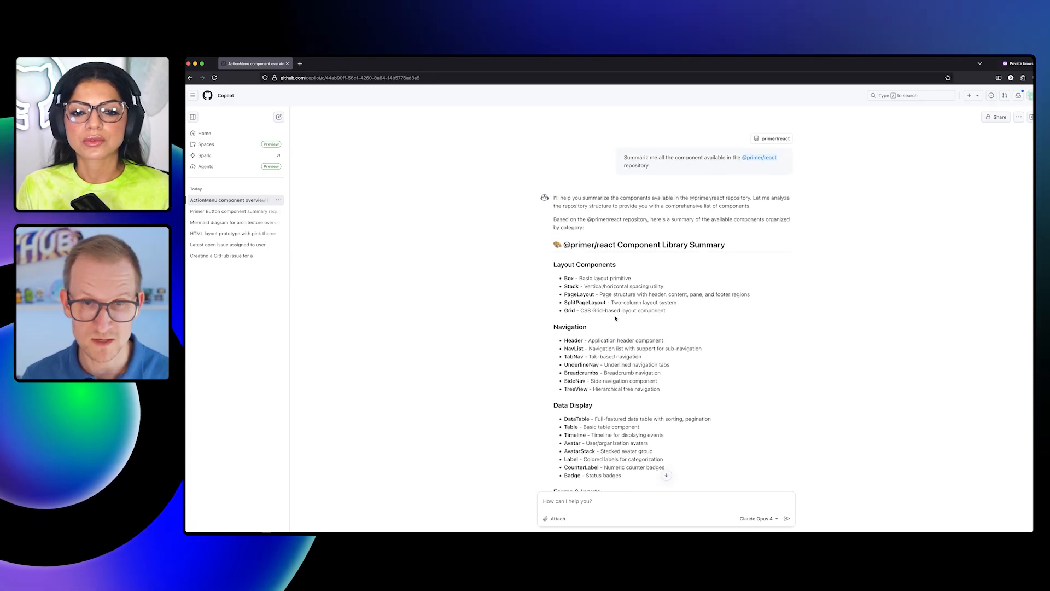
scroll("down", 3)
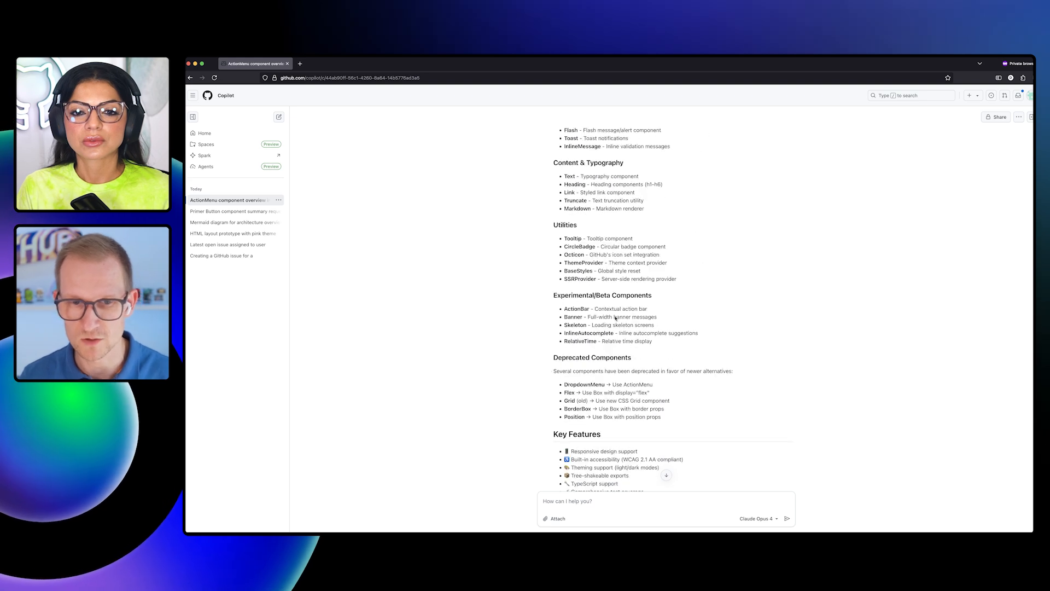
scroll("down", 3)
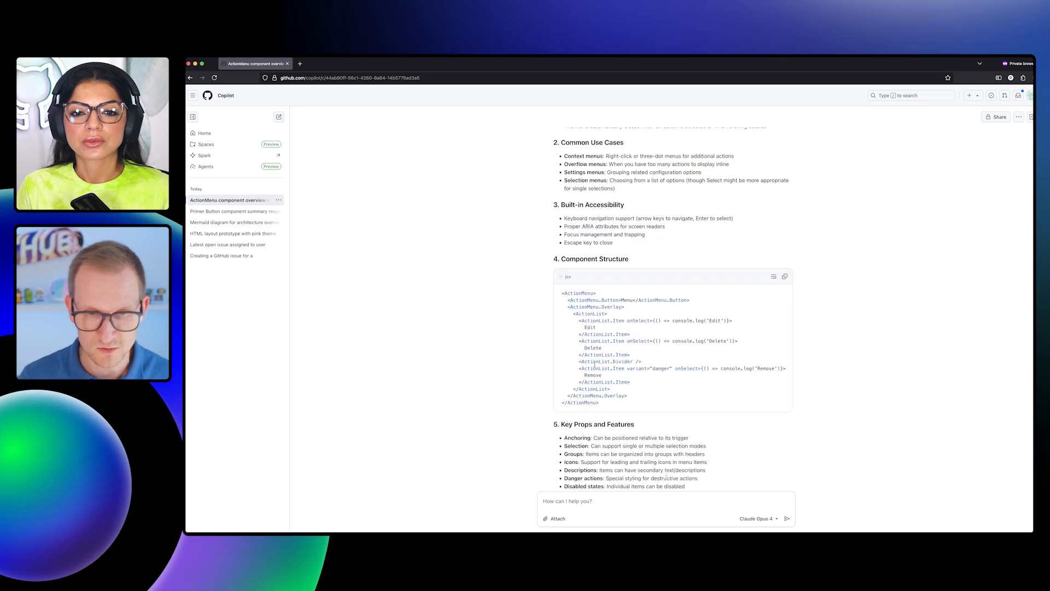
scroll("up", 3)
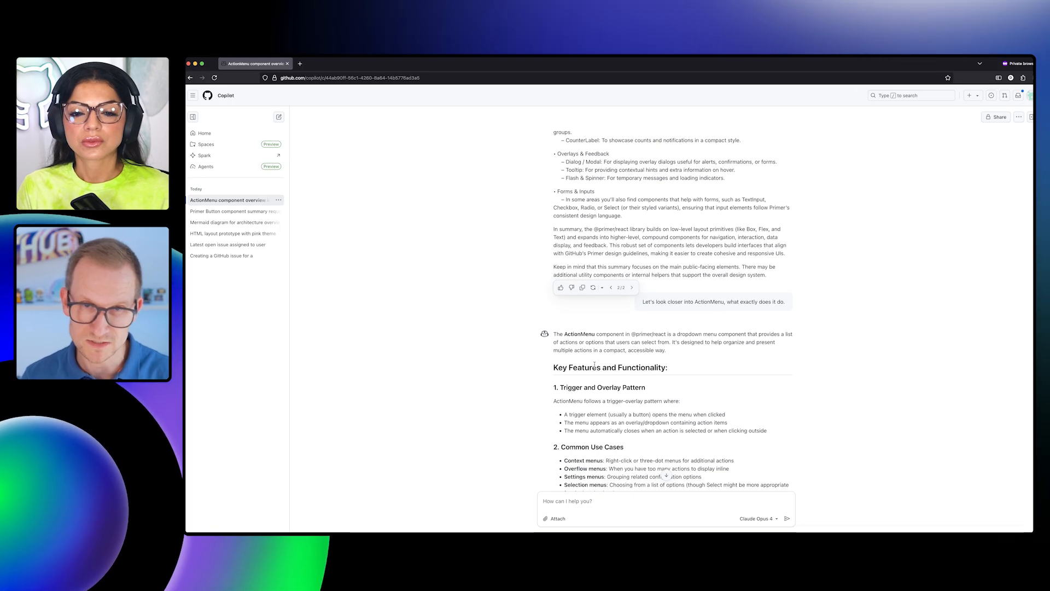
scroll("down", 3)
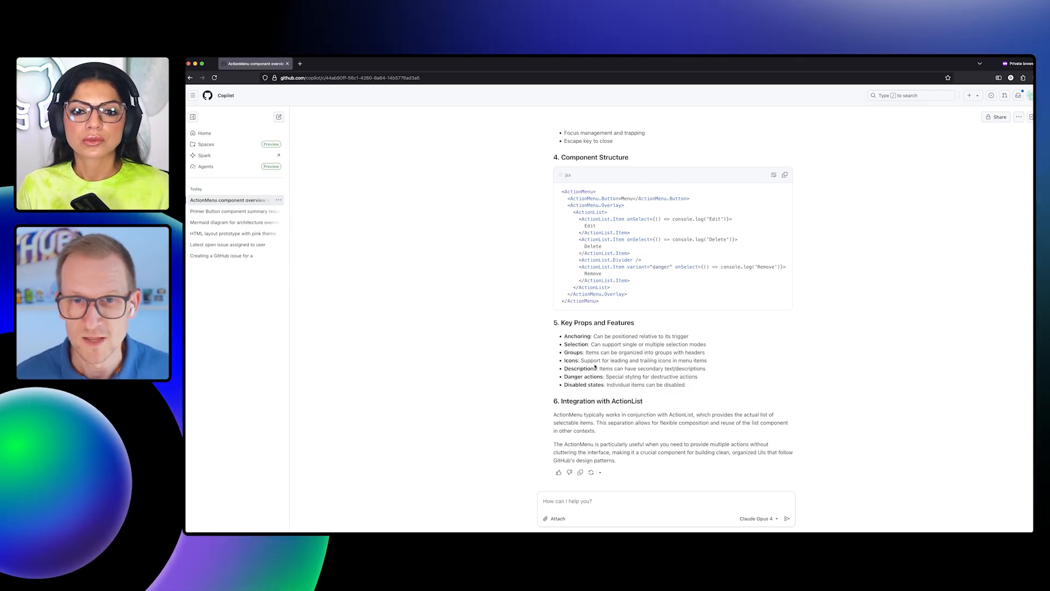
mouse_move(591, 473)
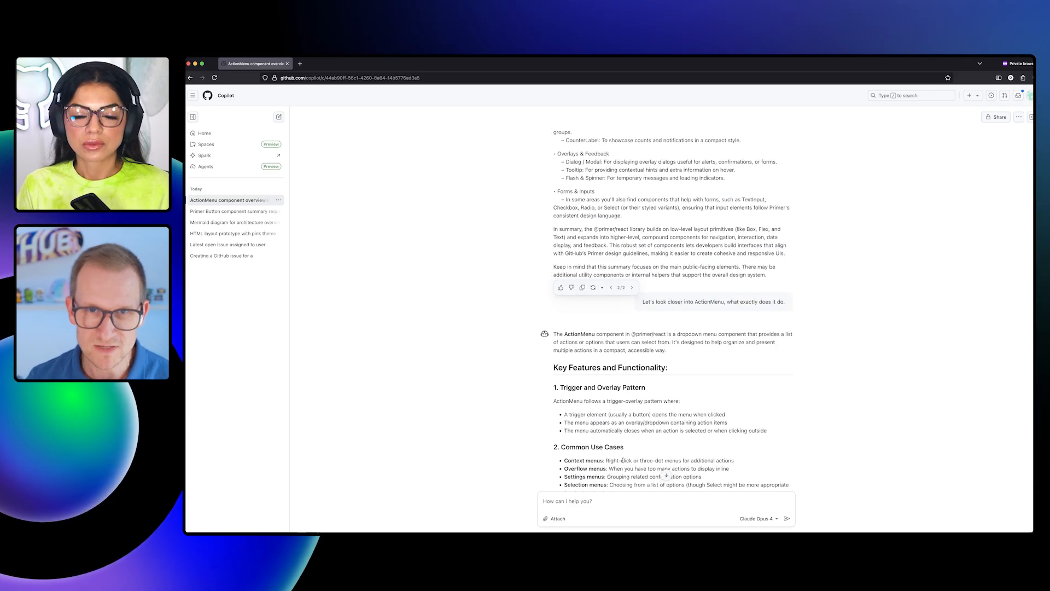
scroll("up", 3)
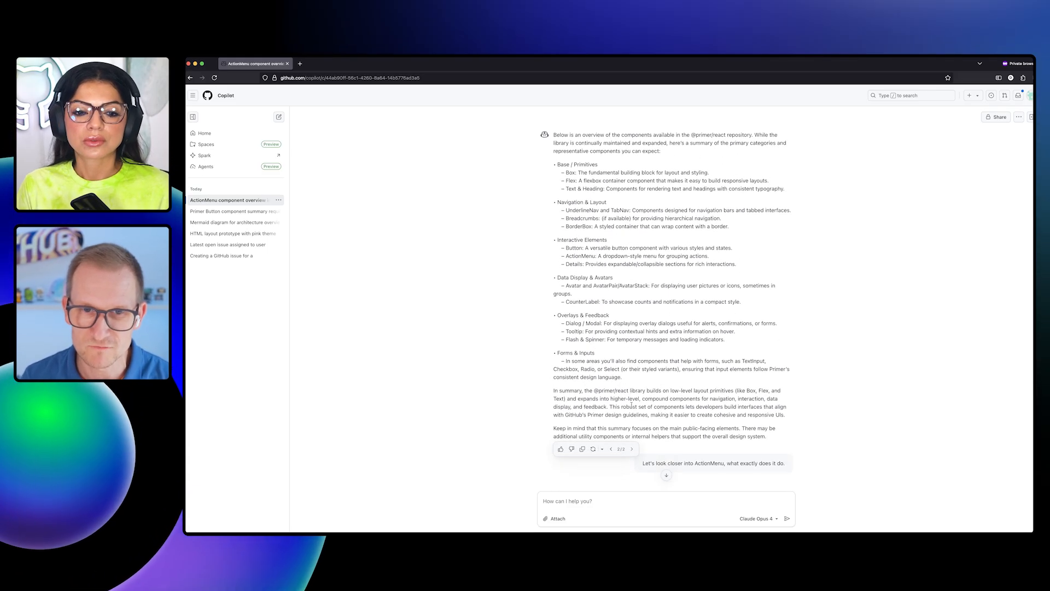
scroll("down", 3)
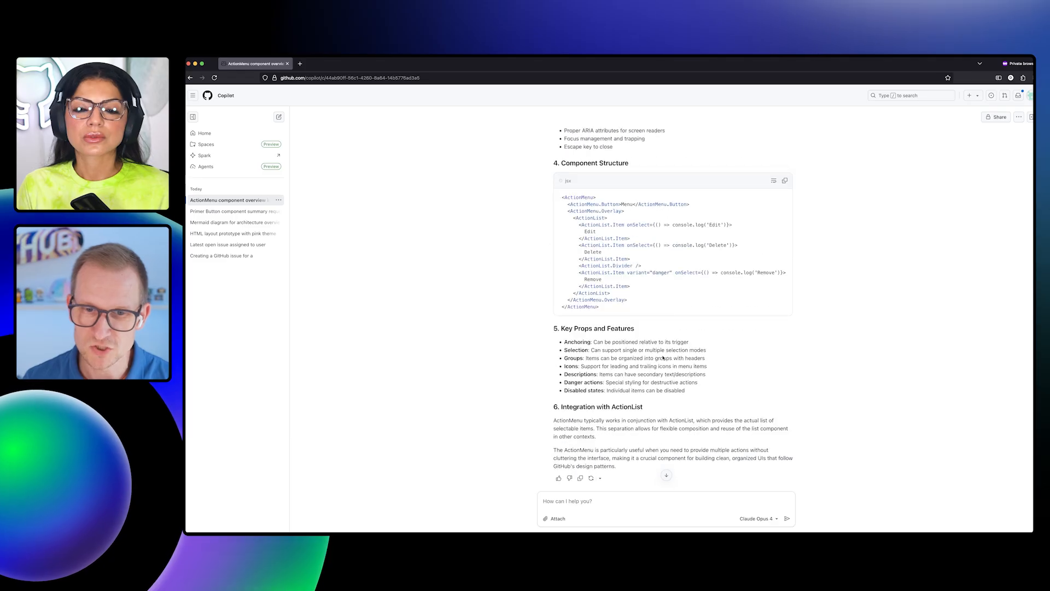